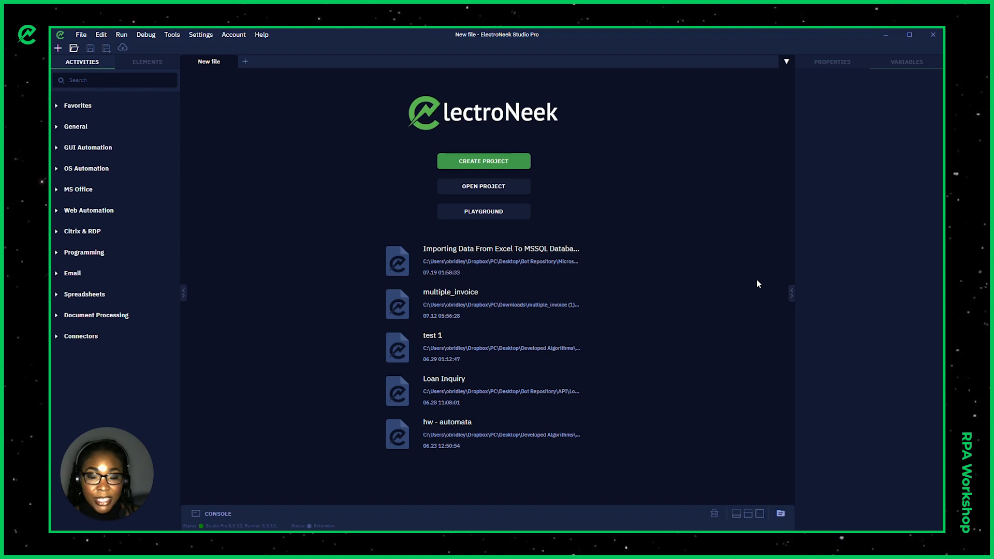
{"action": "mouse_move", "coordinate": [745, 273]}
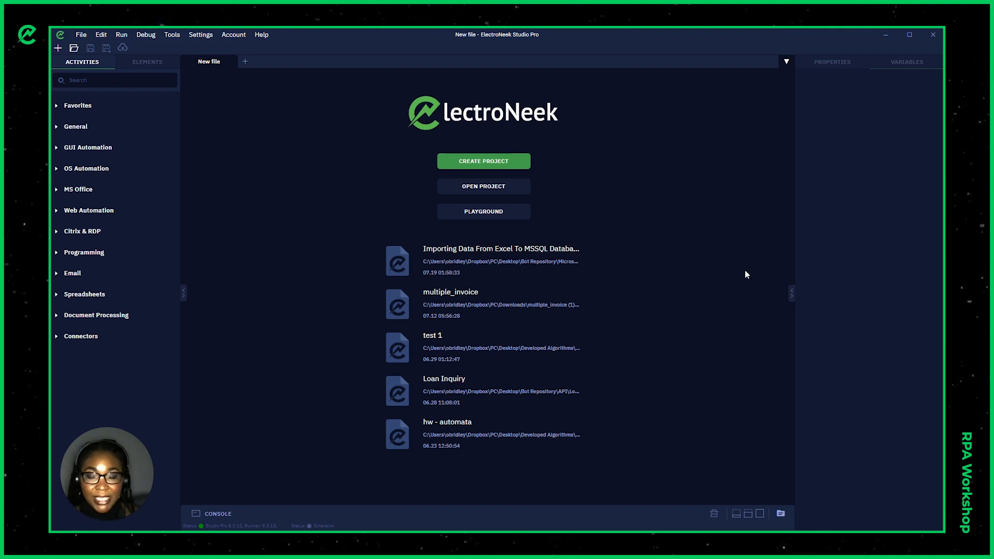
Create a new project with a blank workflow canvas from the welcome screen.
{"action": "left_click", "coordinate": [483, 161]}
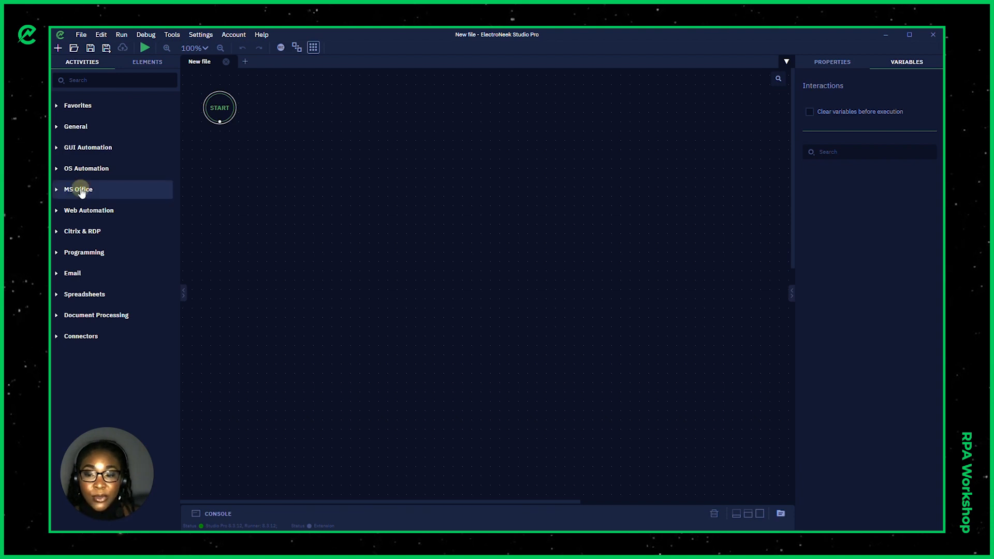
Browse the MS Office Excel activities, then switch to the Spreadsheets group for Read table.
{"action": "left_click", "coordinate": [77, 188]}
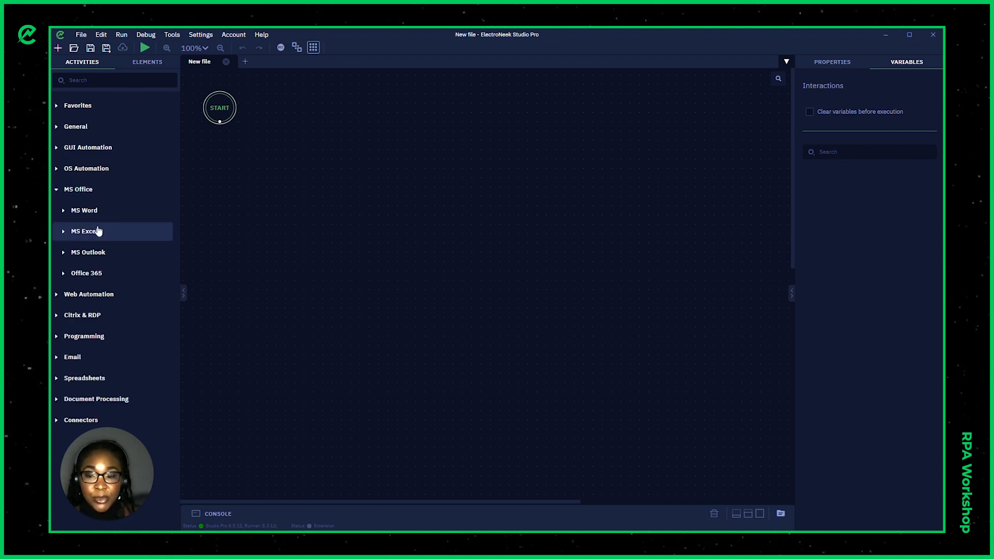
{"action": "left_click", "coordinate": [84, 231]}
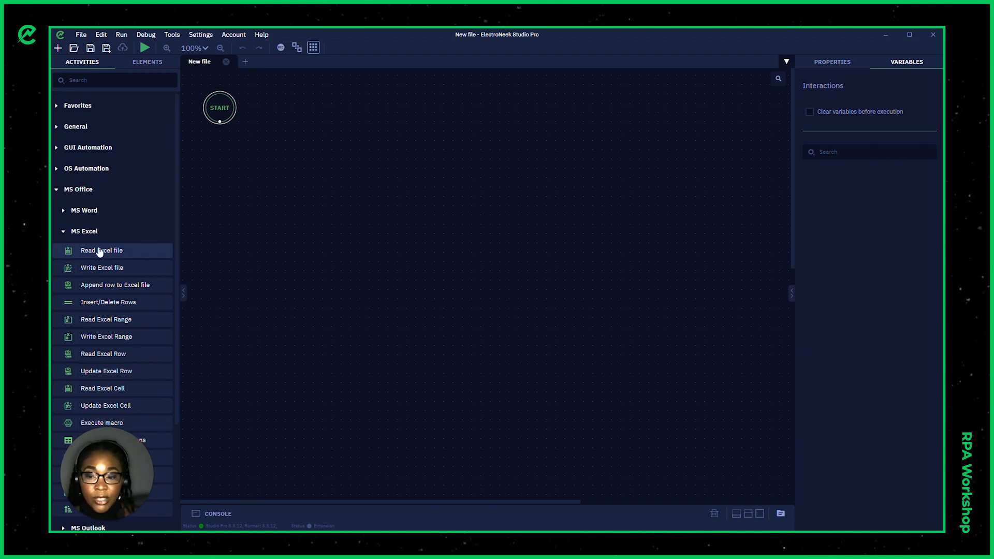
{"action": "left_click", "coordinate": [100, 249]}
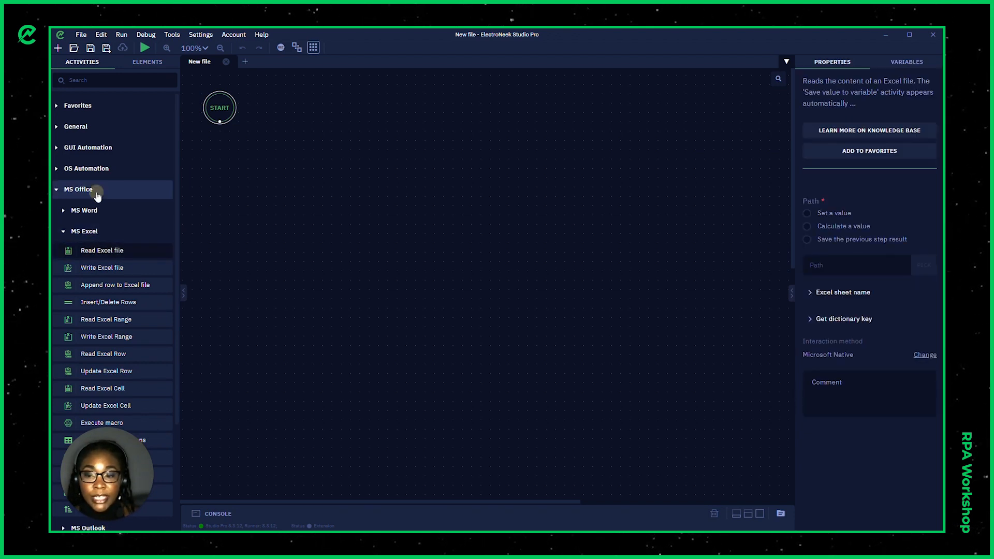
{"action": "left_click", "coordinate": [78, 189]}
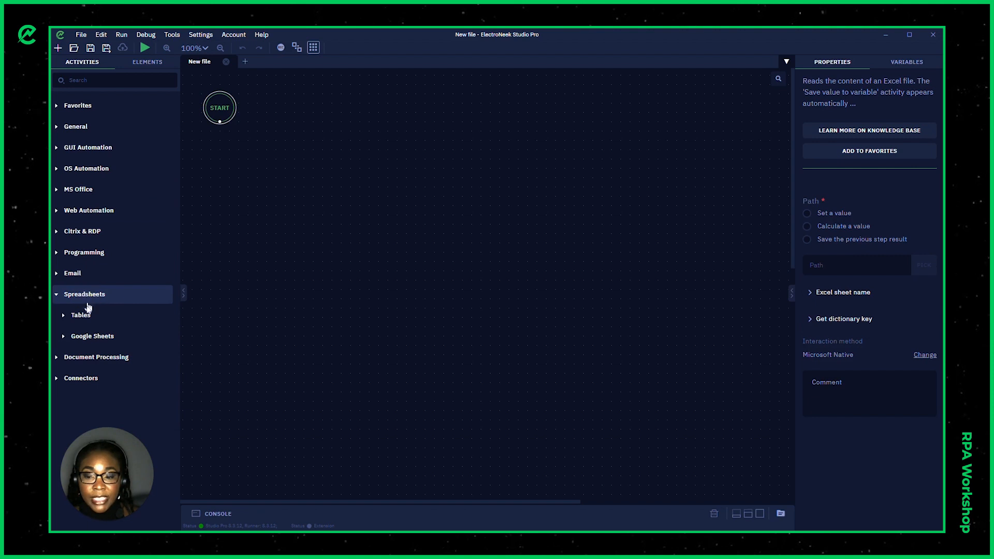
{"action": "left_click", "coordinate": [81, 315]}
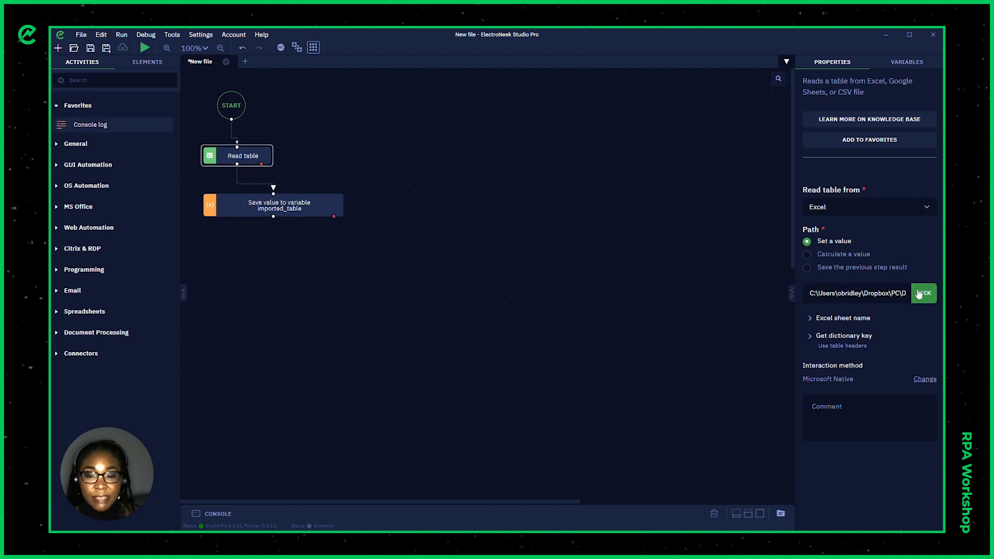
{"action": "mouse_move", "coordinate": [160, 57]}
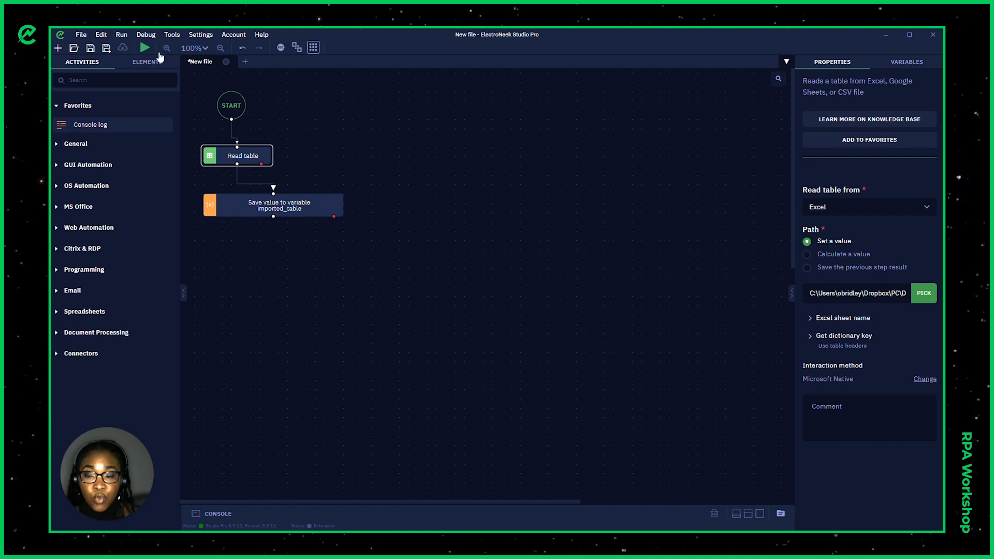
{"action": "mouse_move", "coordinate": [145, 49]}
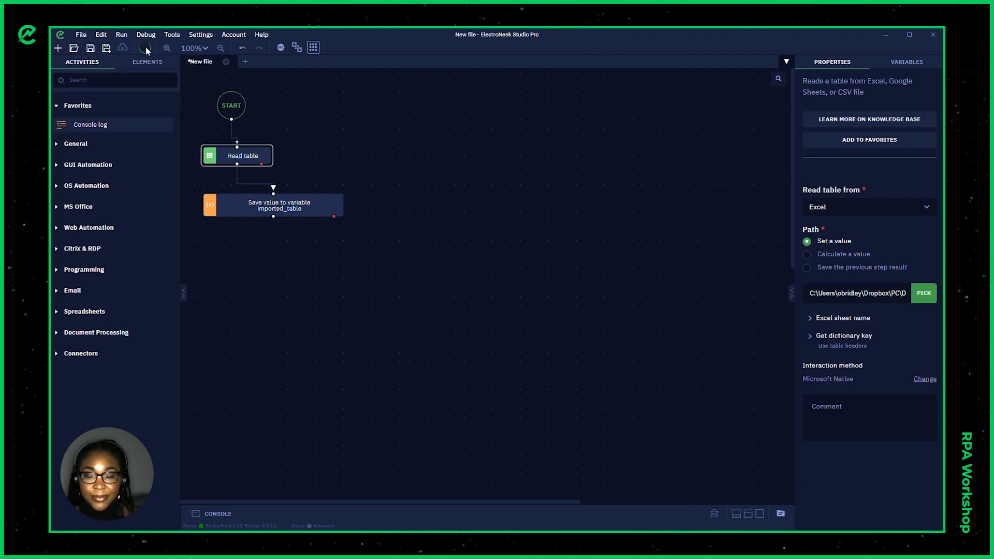
Run the workflow and view the imported_table variable's full contents.
{"action": "left_click", "coordinate": [145, 48]}
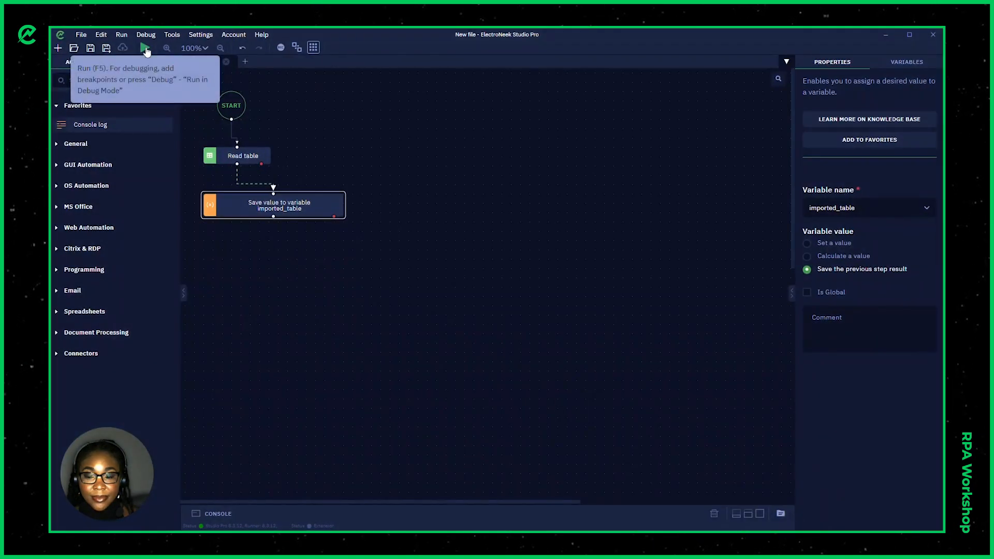
{"action": "left_click", "coordinate": [905, 61]}
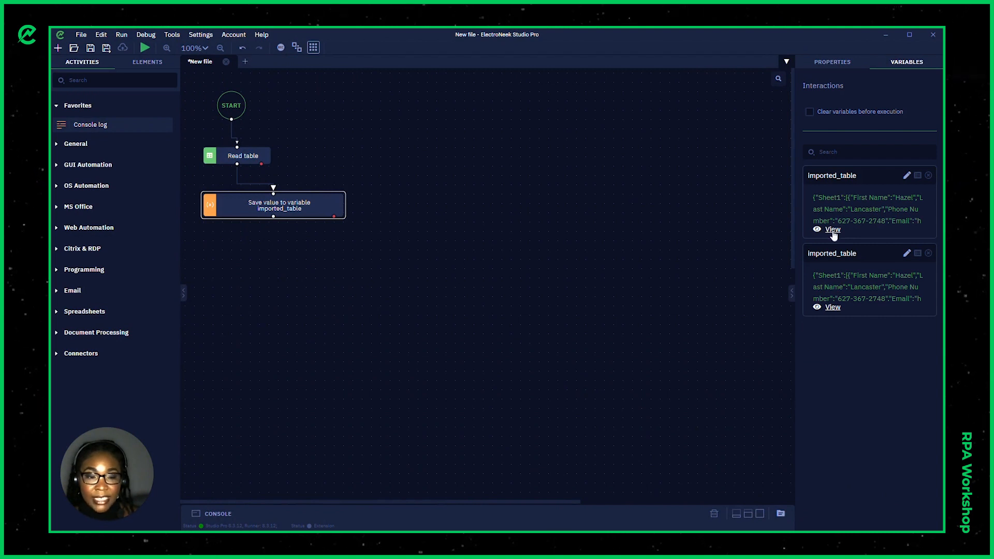
{"action": "left_click", "coordinate": [832, 228]}
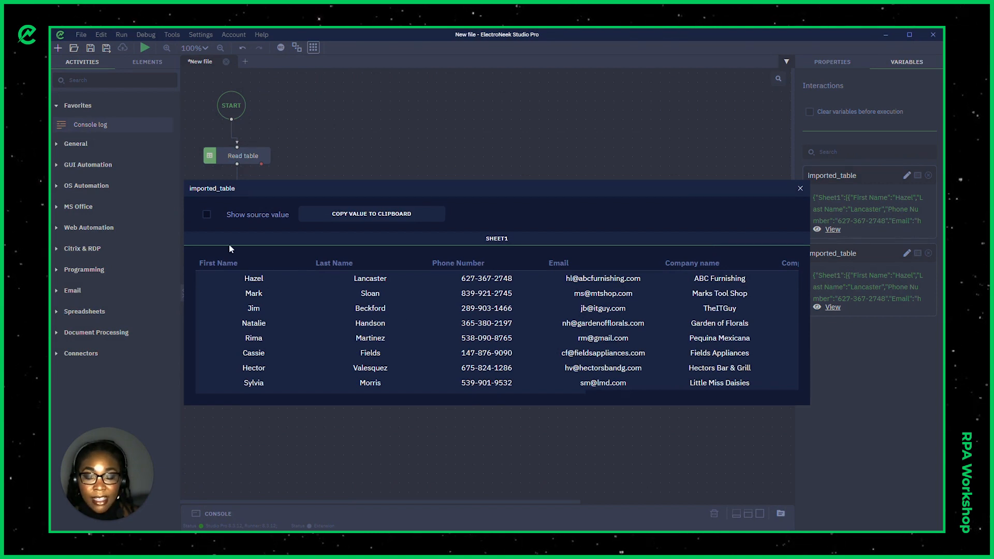
{"action": "mouse_move", "coordinate": [334, 393]}
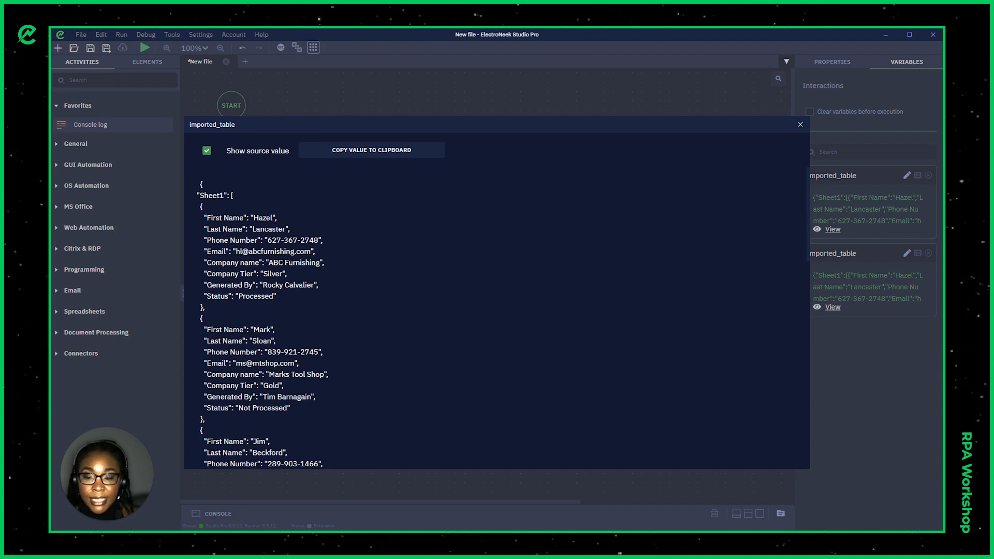
{"action": "mouse_move", "coordinate": [648, 193]}
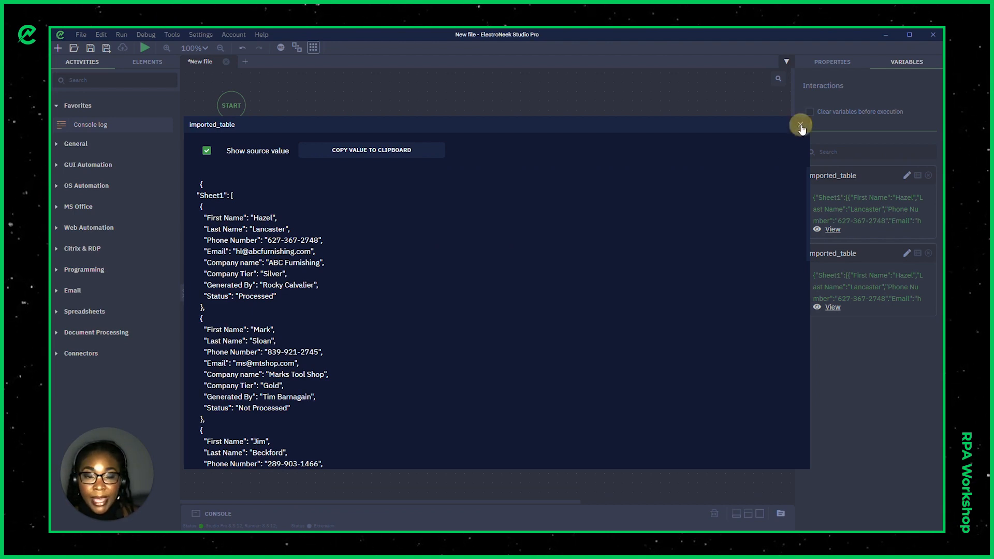
Review imported_table's columns including Company Tier and Status, then close the viewer.
{"action": "left_click", "coordinate": [800, 125]}
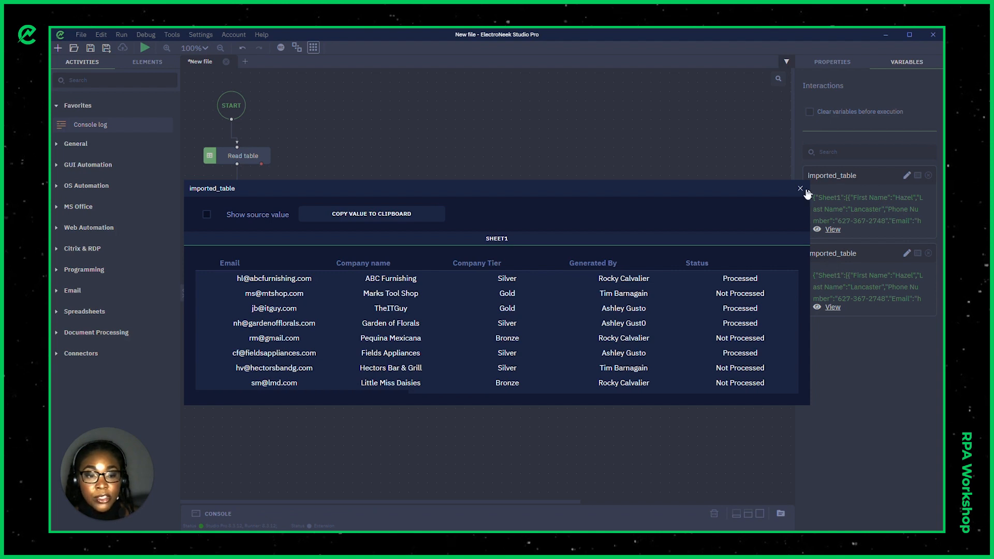
{"action": "left_click", "coordinate": [799, 188]}
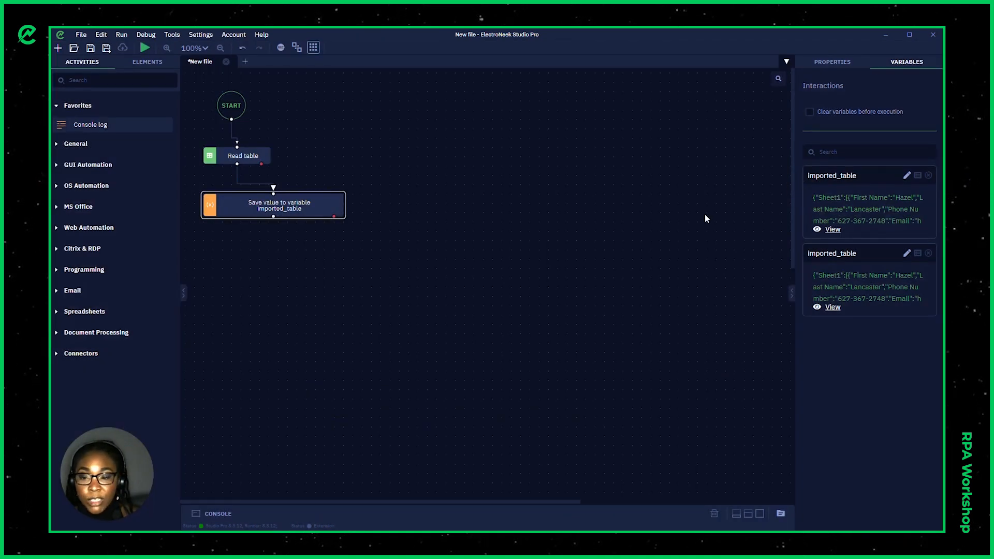
Add a For each row loop from Spreadsheets > Tables with Contacts Sheet as its template table.
{"action": "left_click", "coordinate": [84, 311]}
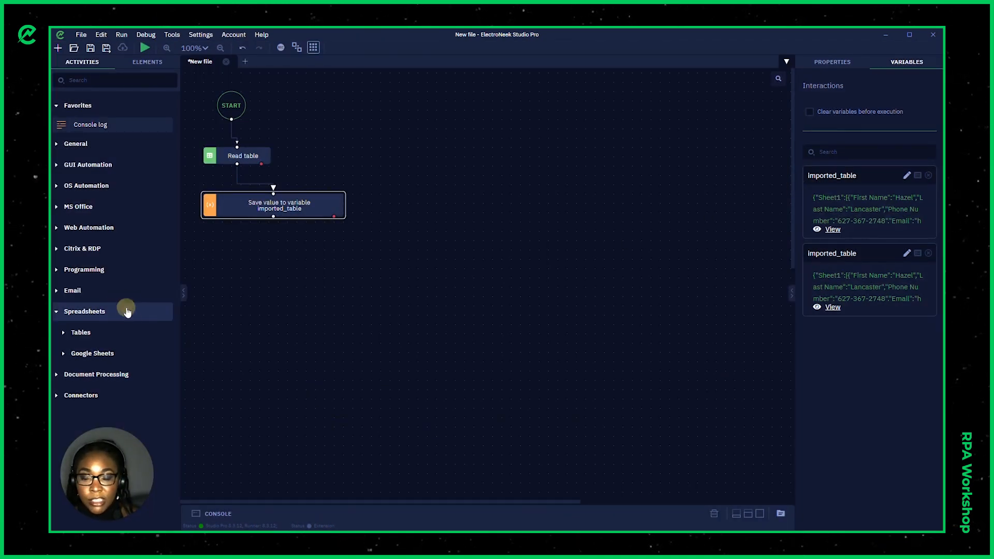
{"action": "left_click", "coordinate": [81, 332]}
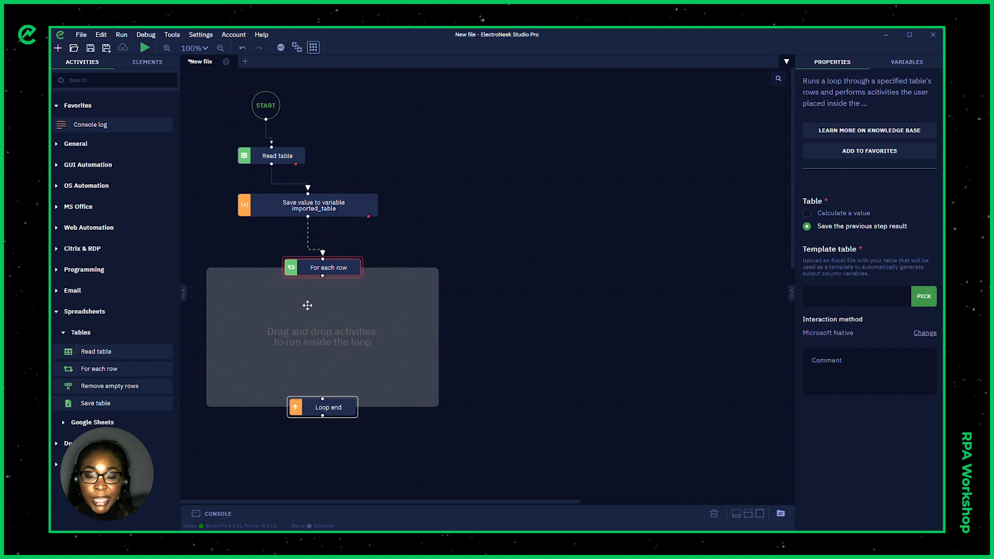
{"action": "left_click", "coordinate": [856, 296]}
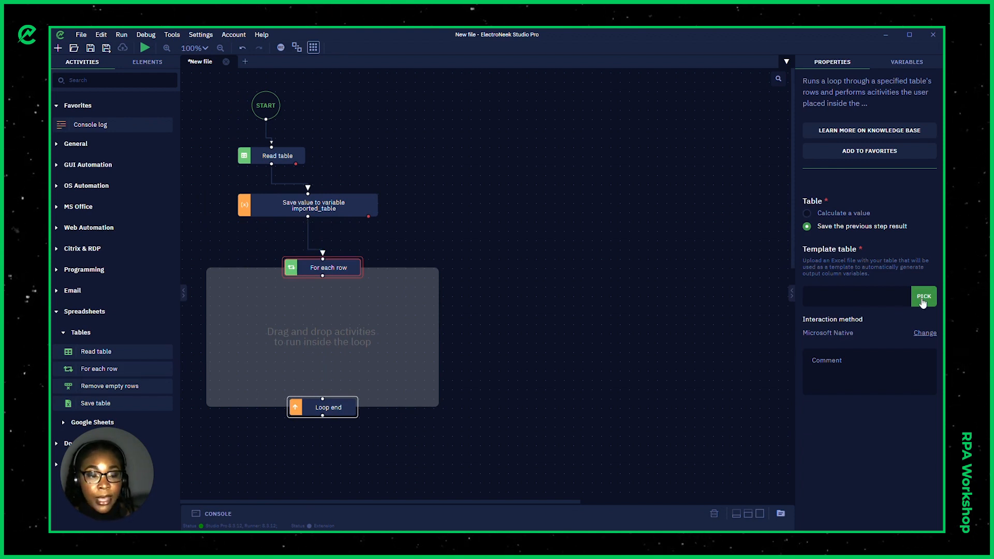
{"action": "left_click", "coordinate": [922, 296]}
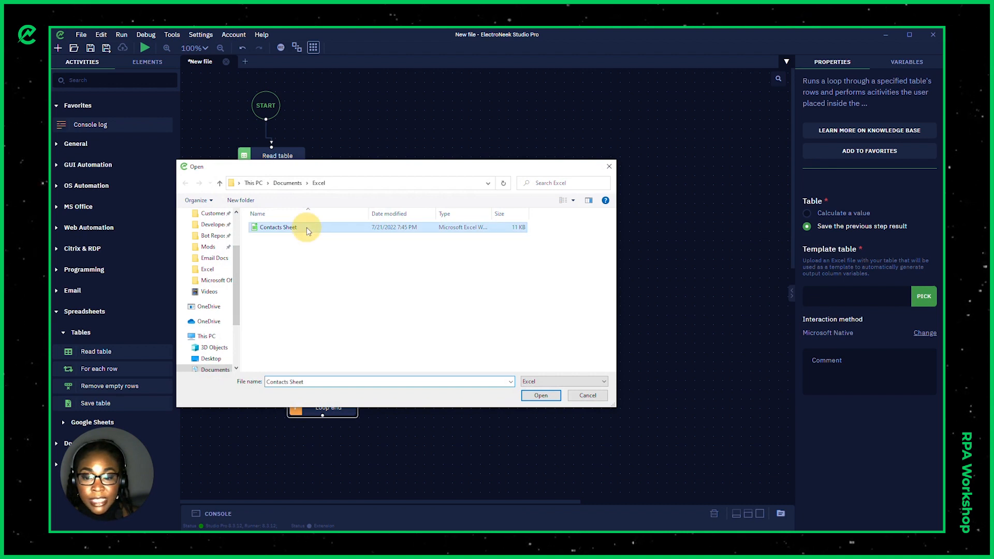
{"action": "left_click", "coordinate": [540, 394]}
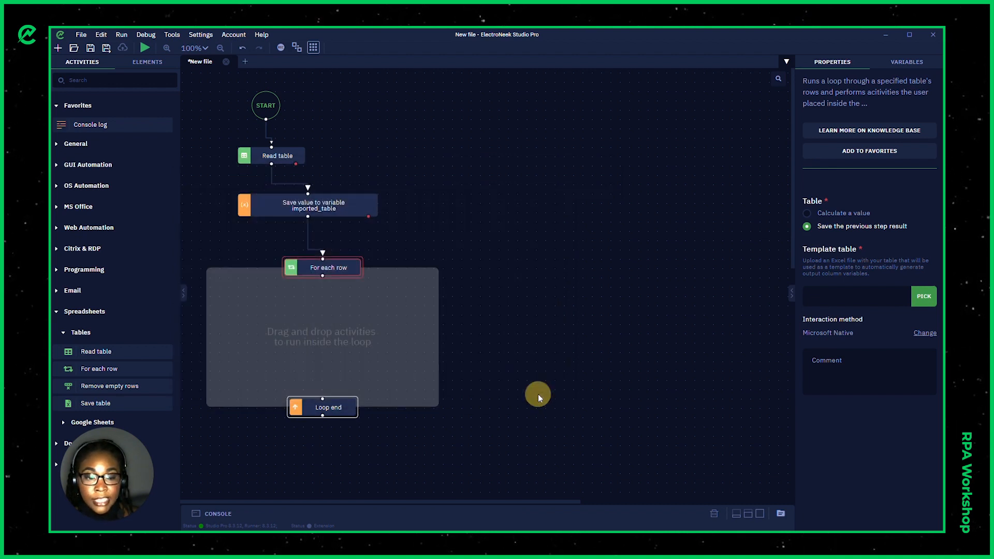
Show the loop's nine column variable names from the Contacts Sheet template.
{"action": "left_click", "coordinate": [922, 296]}
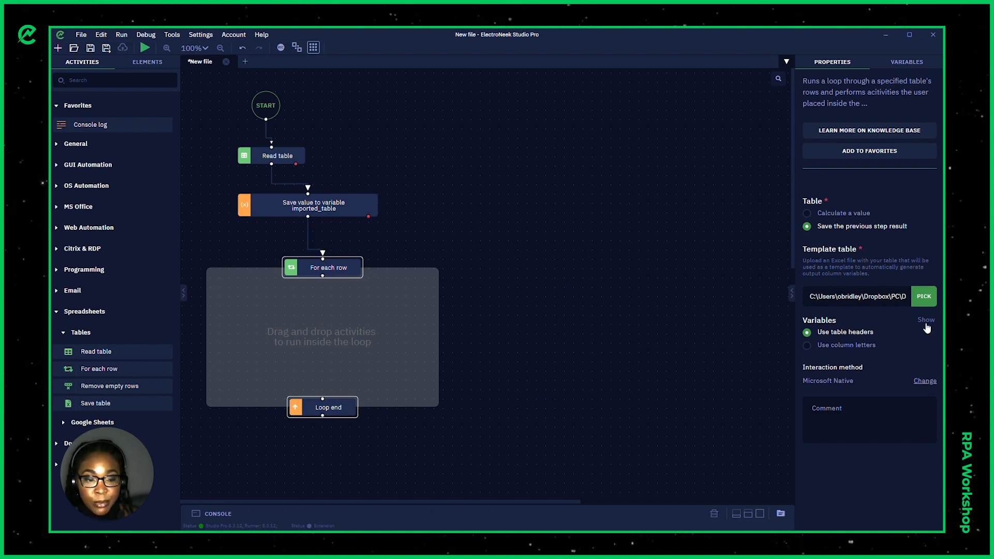
{"action": "left_click", "coordinate": [926, 319]}
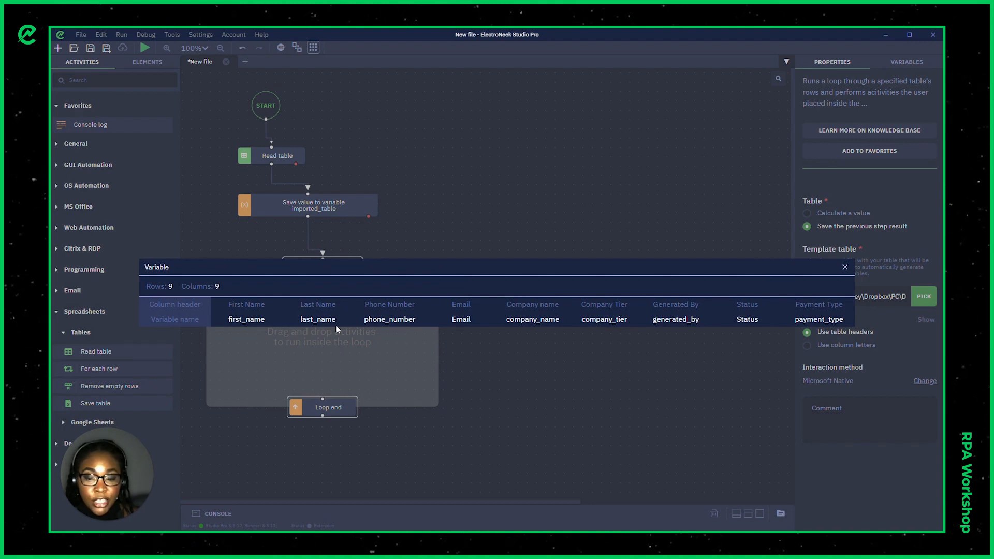
{"action": "mouse_move", "coordinate": [495, 326]}
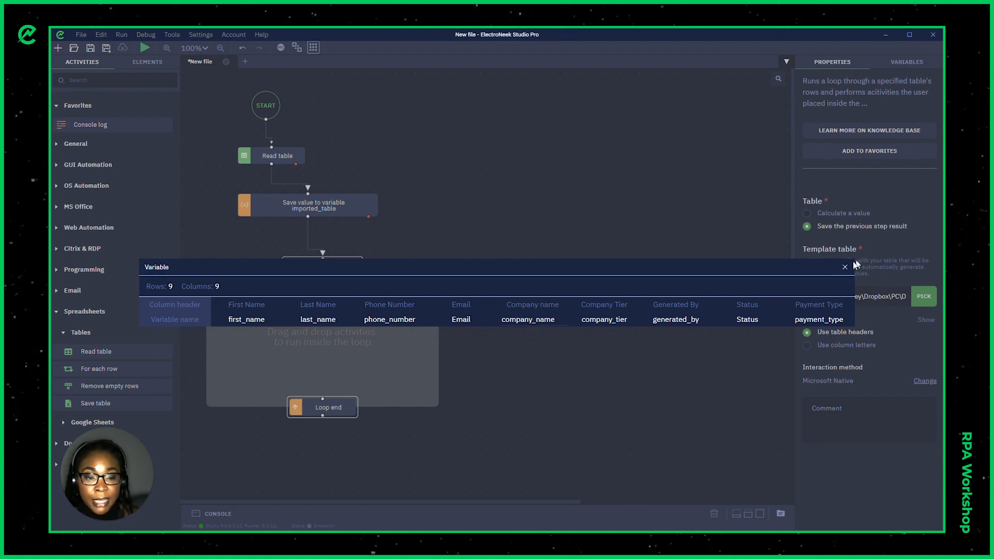
Close the column variable list, leaving the nine null column variables in the loop.
{"action": "left_click", "coordinate": [843, 266]}
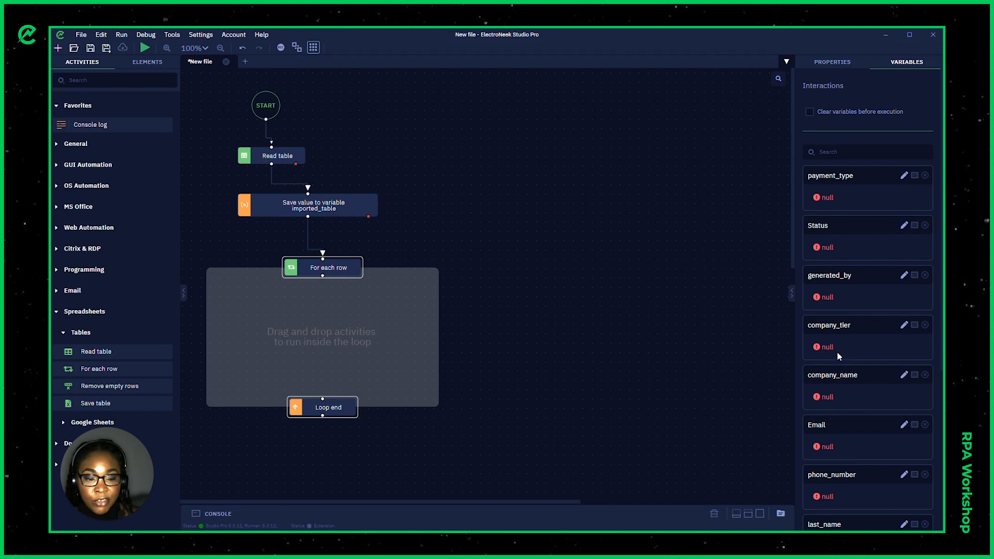
{"action": "mouse_move", "coordinate": [842, 376]}
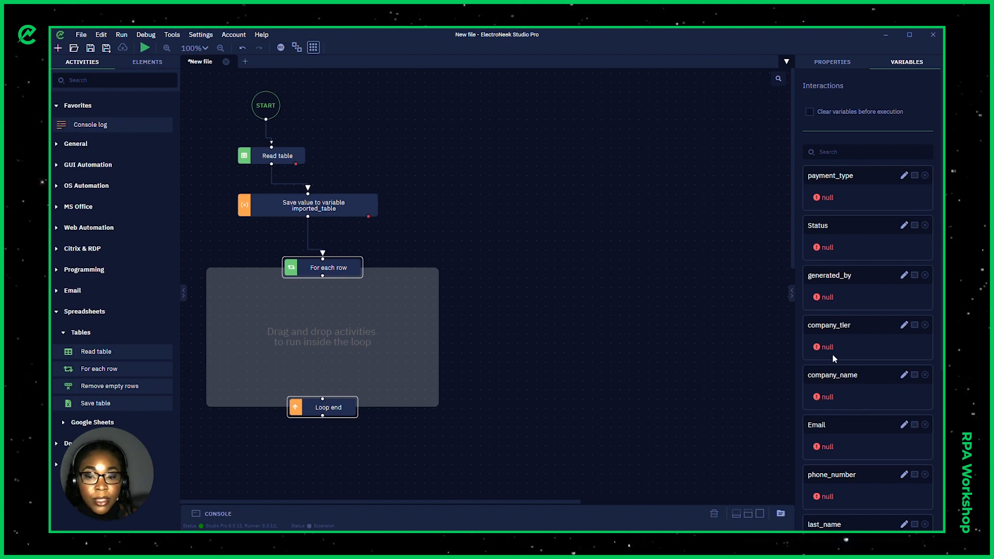
{"action": "mouse_move", "coordinate": [113, 247]}
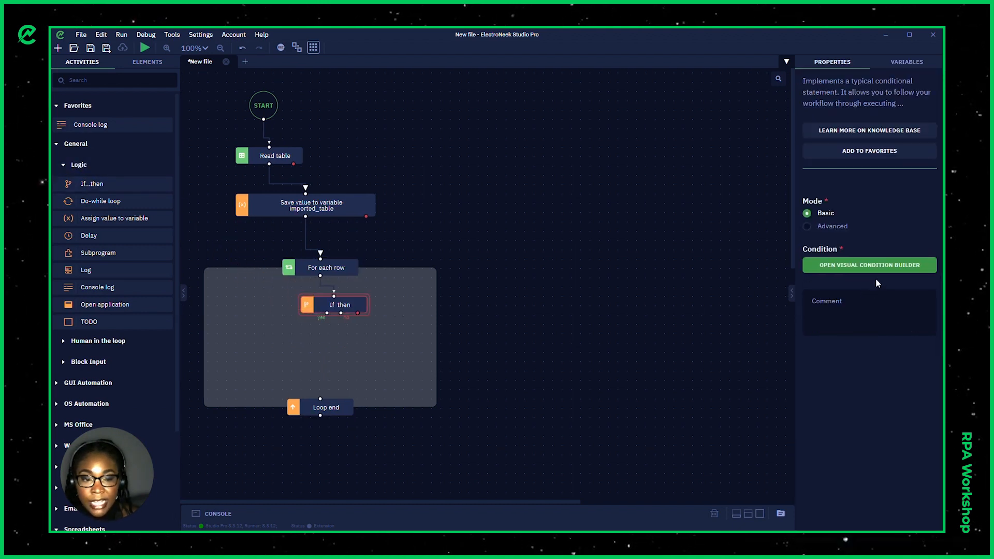
Build and save the condition Status equals 'Not Processed' in the Visual Condition Builder.
{"action": "left_click", "coordinate": [869, 265]}
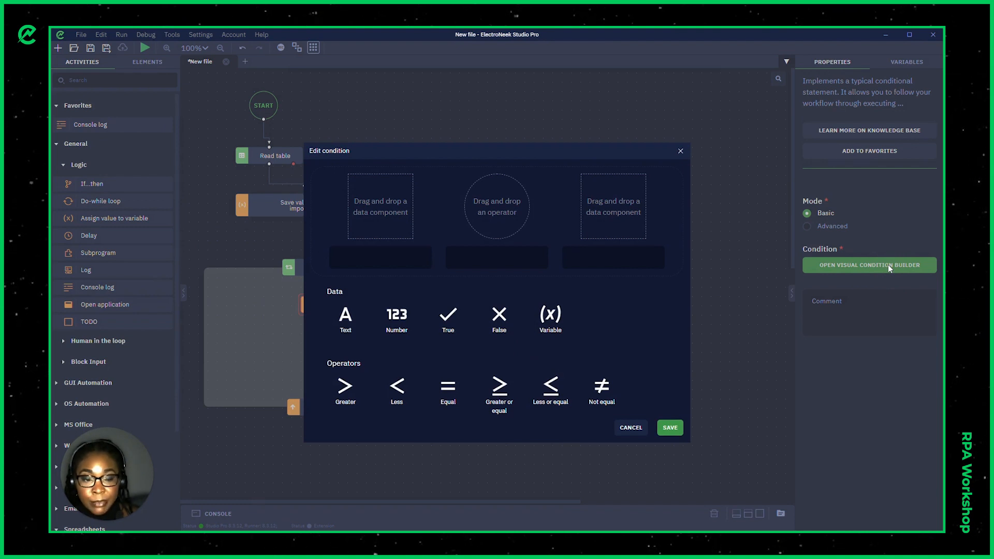
{"action": "mouse_move", "coordinate": [502, 288]}
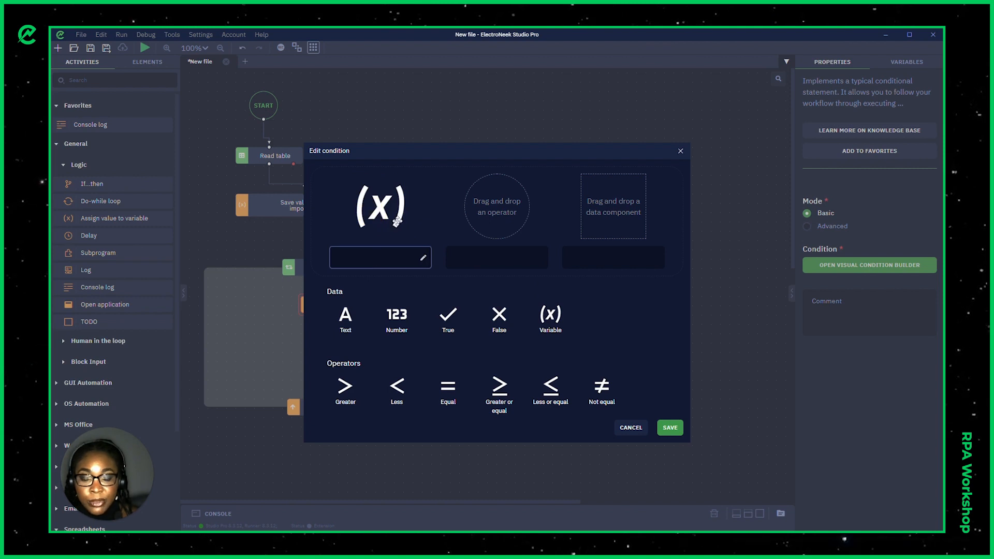
{"action": "type", "text": "Status"}
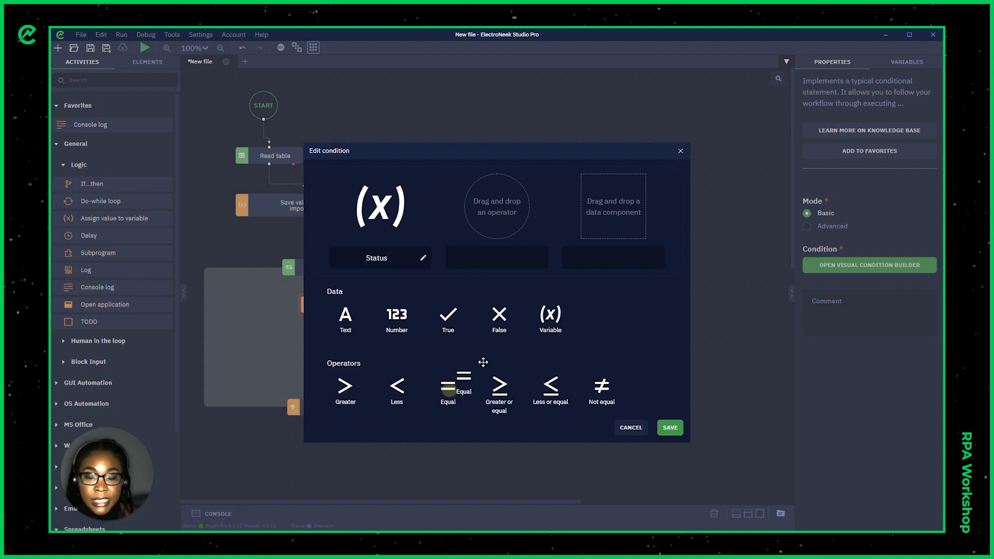
{"action": "left_click_drag", "start_coordinate": [447, 386], "coordinate": [496, 204]}
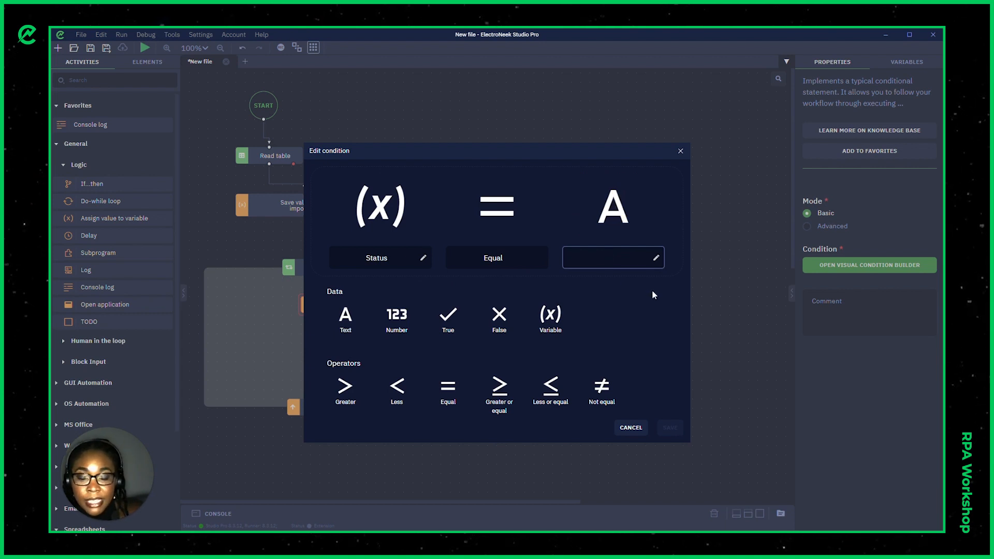
{"action": "left_click", "coordinate": [608, 258]}
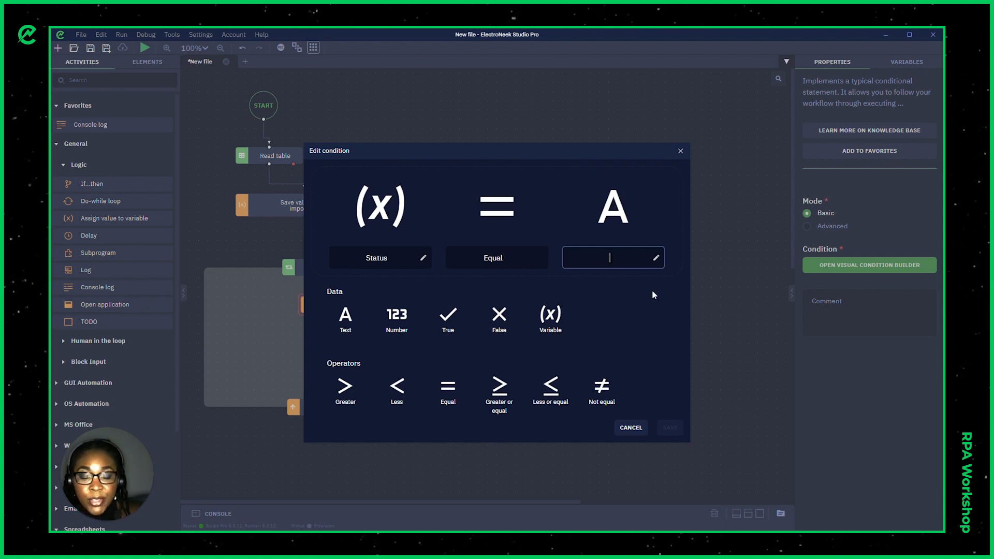
{"action": "type", "text": "Not Processed"}
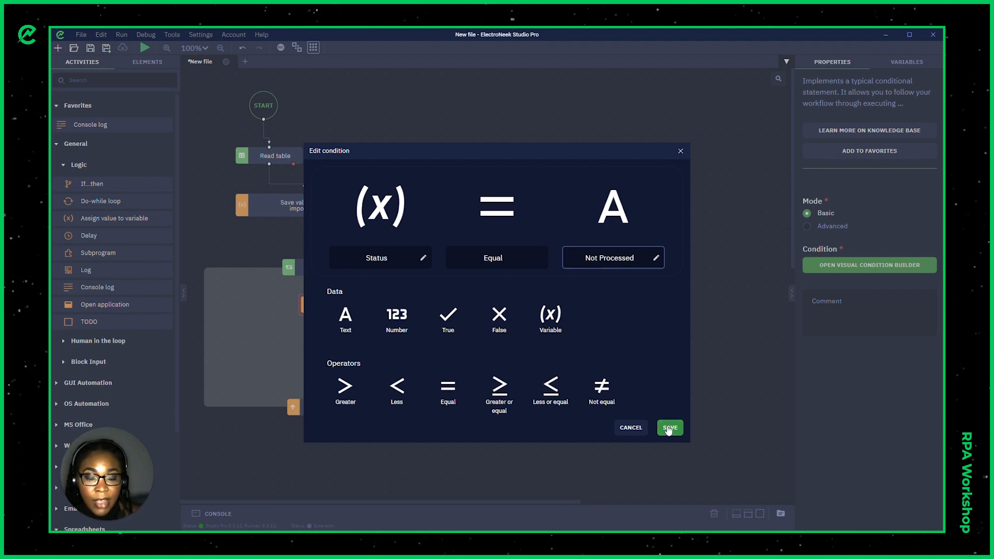
{"action": "left_click", "coordinate": [669, 427]}
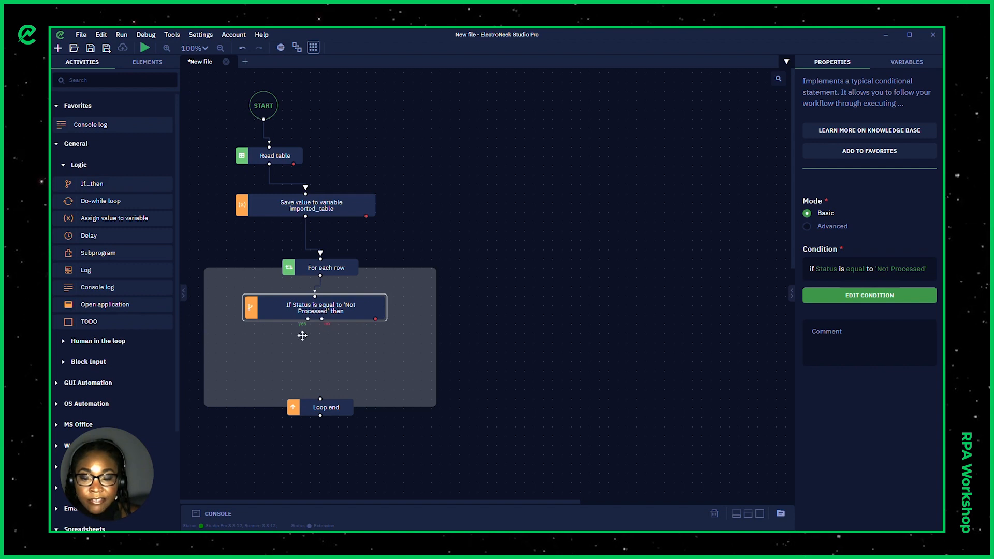
{"action": "mouse_move", "coordinate": [113, 287]}
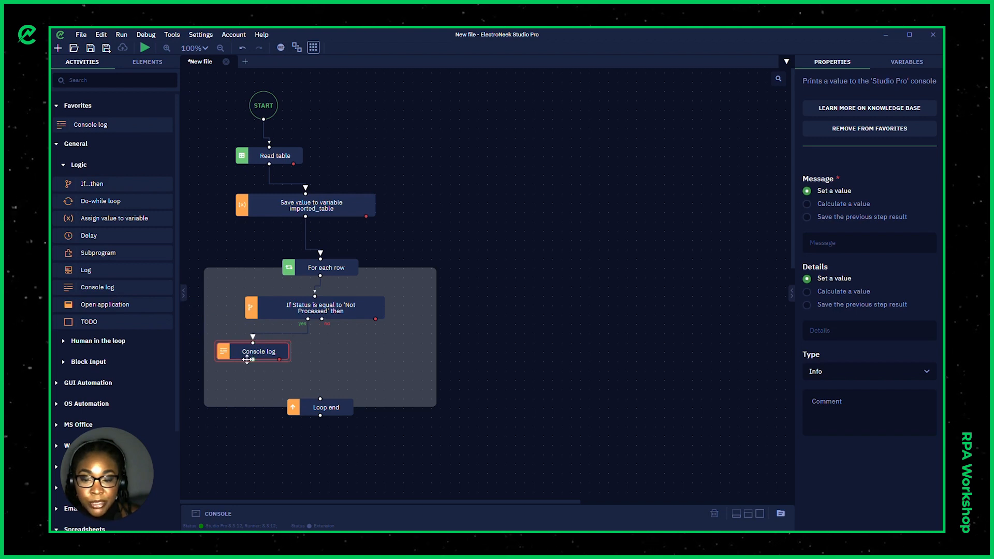
Make the yes-branch Console log message a calculated value starting with first_name.
{"action": "left_click", "coordinate": [868, 242]}
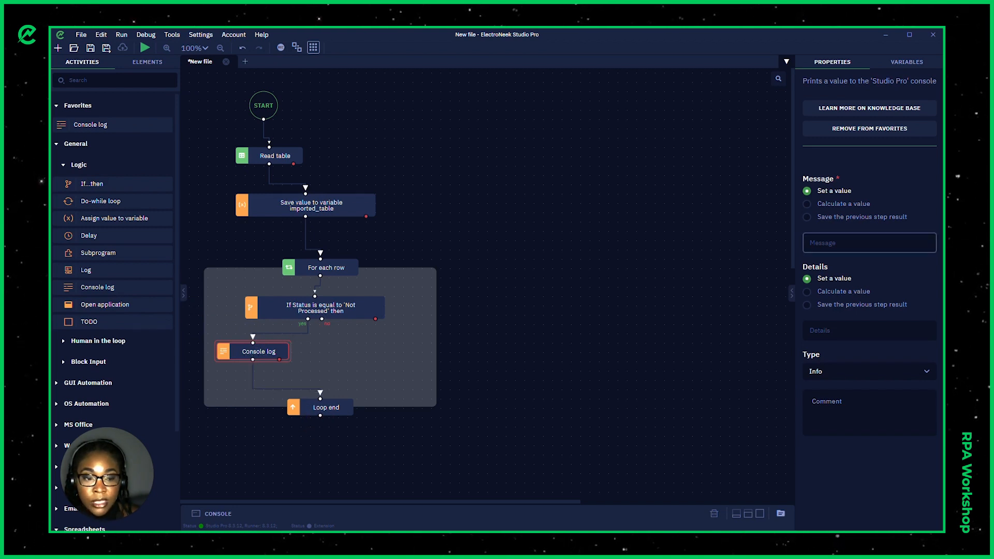
{"action": "left_click", "coordinate": [805, 204]}
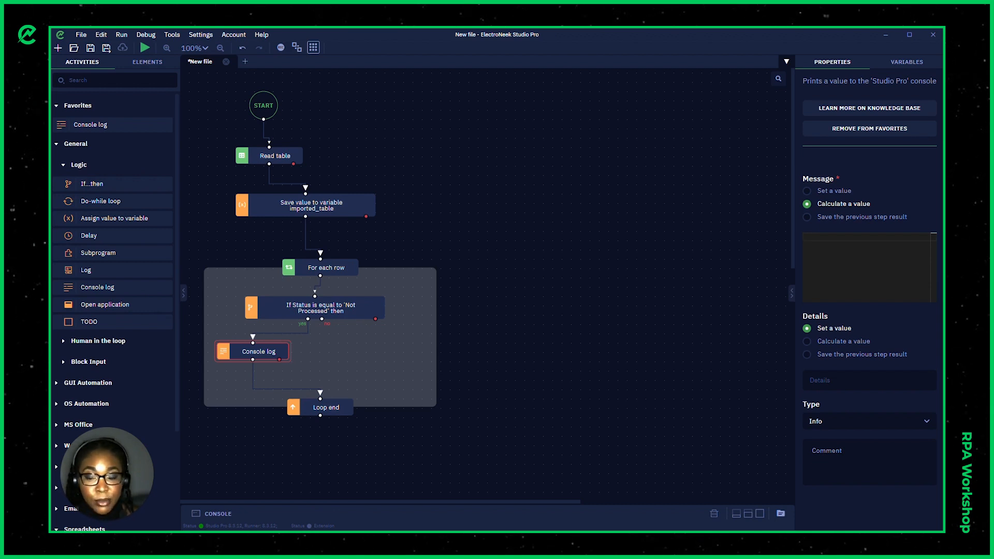
{"action": "type", "text": "f:"}
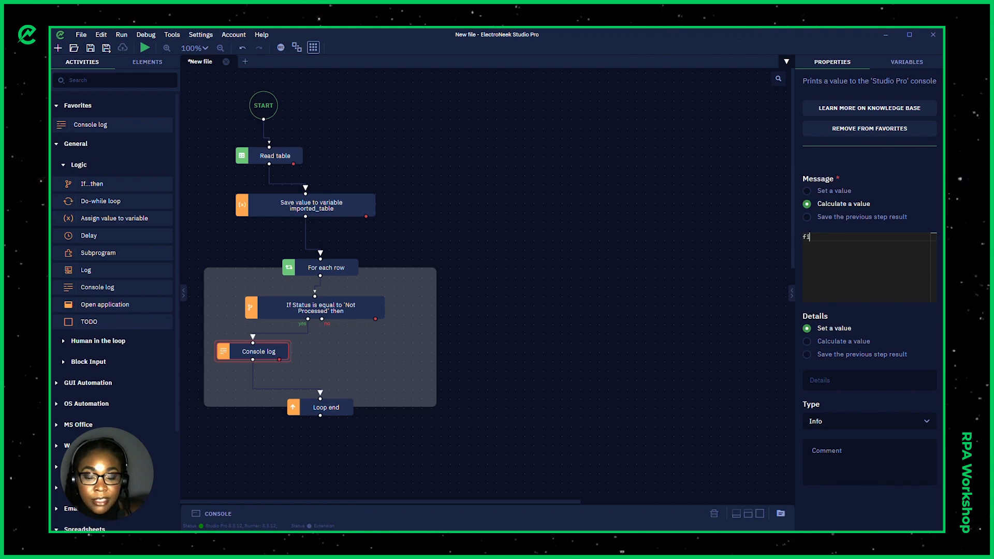
{"action": "type", "text": "first_name + \" \" +"}
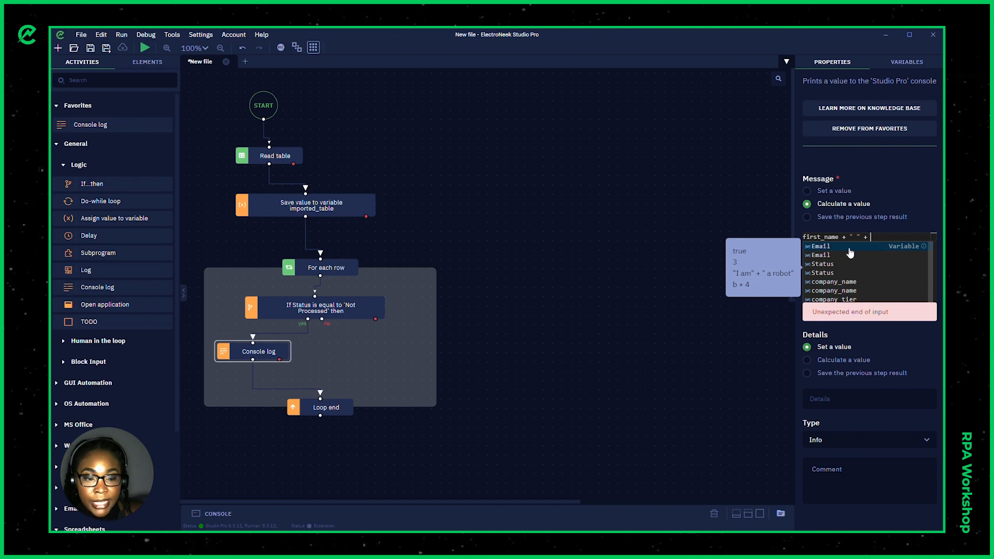
Complete the message as first_name + " " + company_name + " " + company_tier.
{"action": "left_click", "coordinate": [832, 281]}
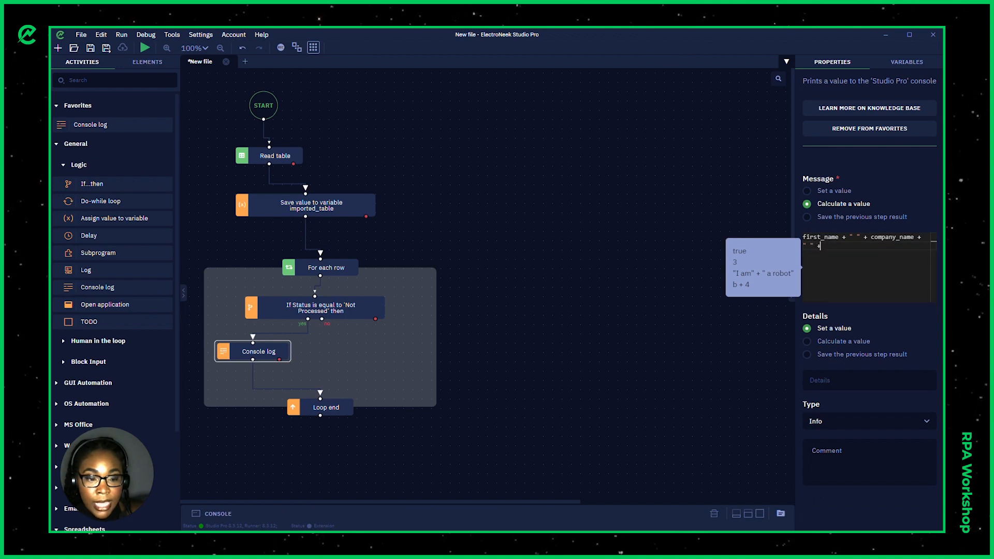
{"action": "type", "text": "+"}
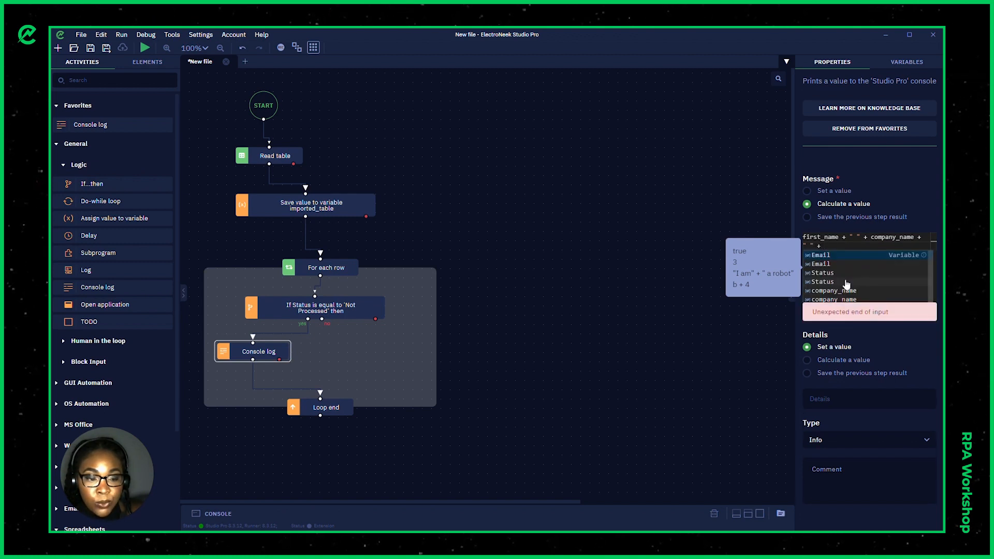
{"action": "type", "text": "c"}
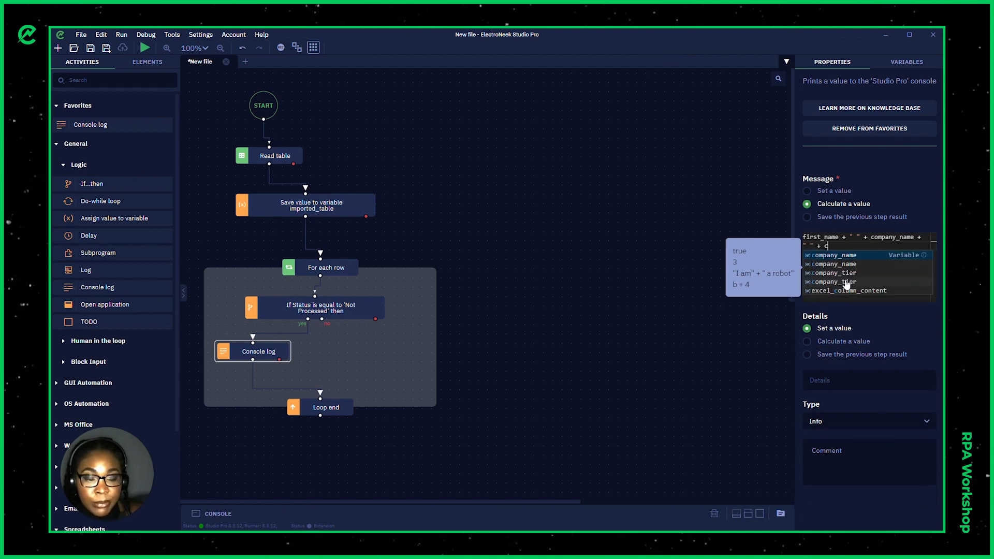
{"action": "left_click", "coordinate": [834, 281]}
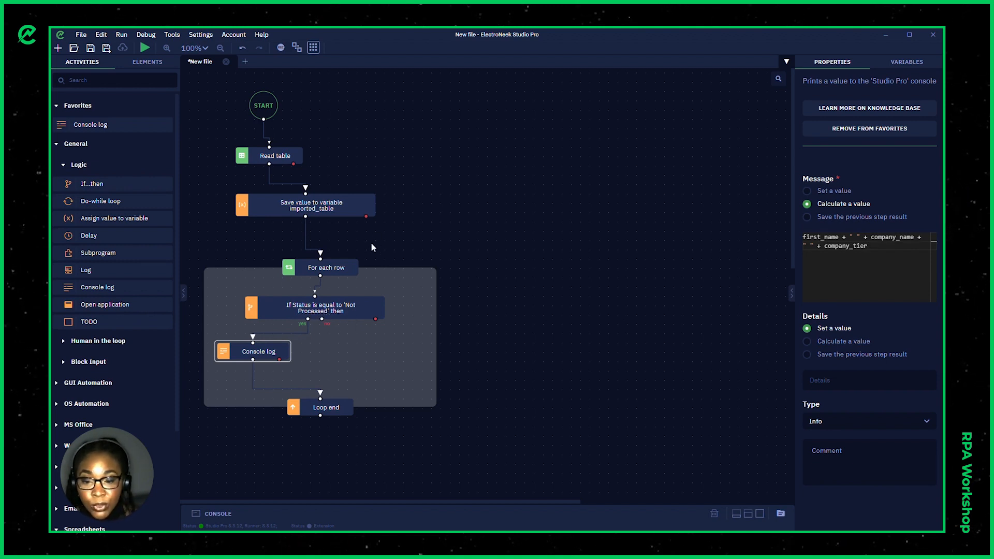
{"action": "mouse_move", "coordinate": [290, 289]}
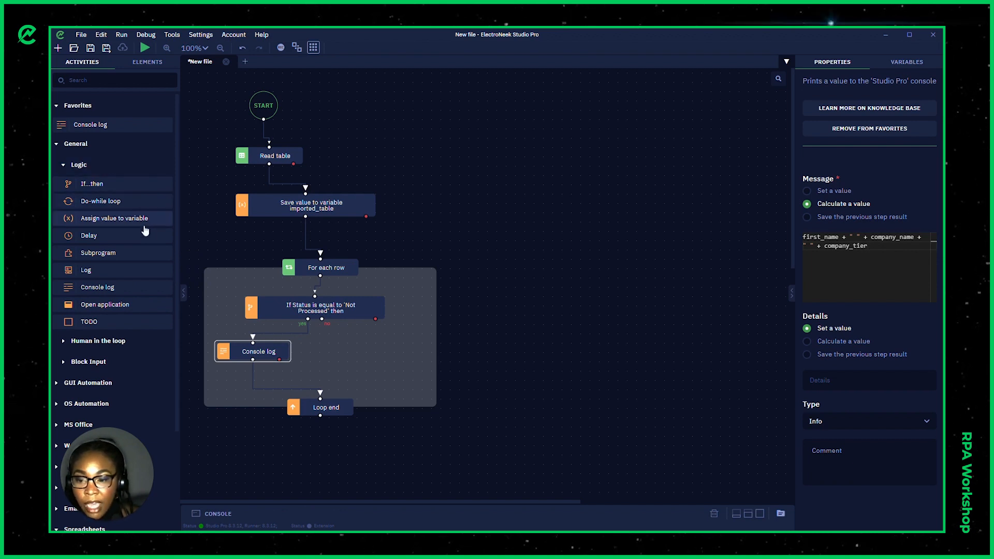
{"action": "mouse_move", "coordinate": [148, 292]}
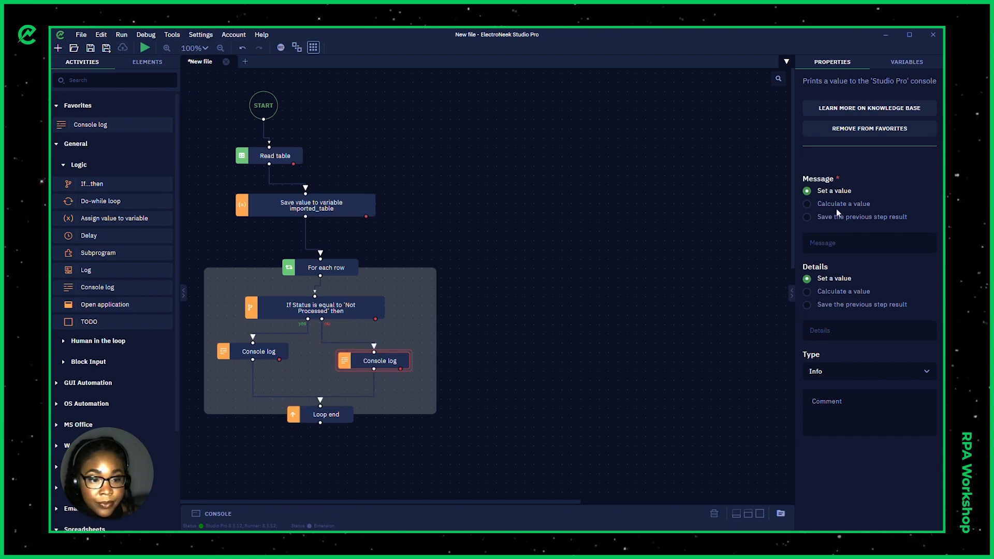
Set the no-branch Console log message to the calculated value company_name + " " + Status.
{"action": "left_click", "coordinate": [807, 204]}
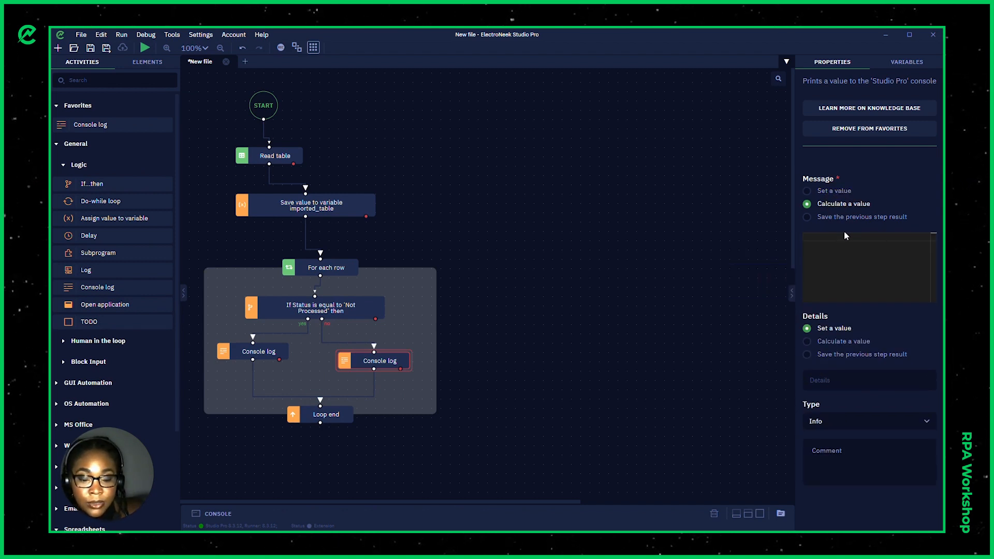
{"action": "type", "text": "company"}
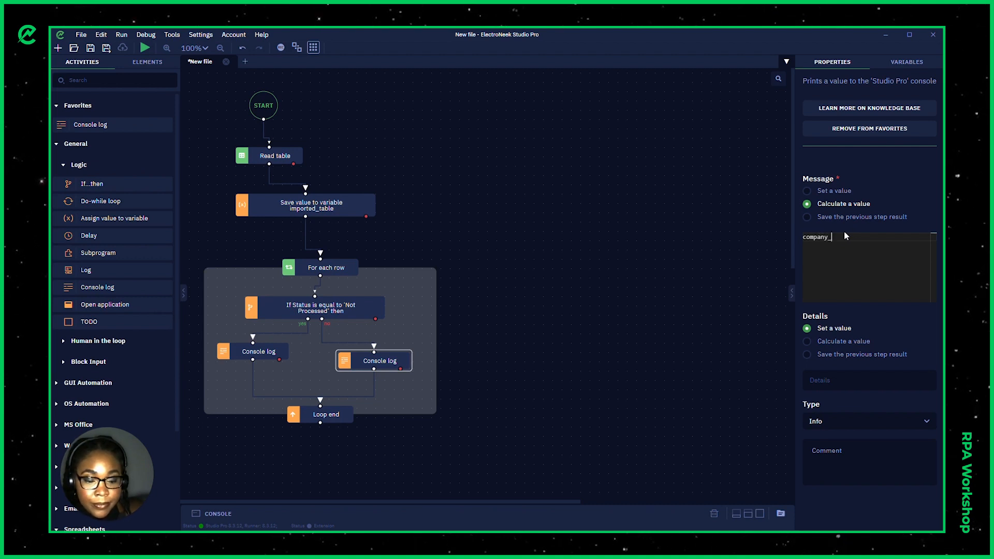
{"action": "type", "text": "_name + \" \" + S"}
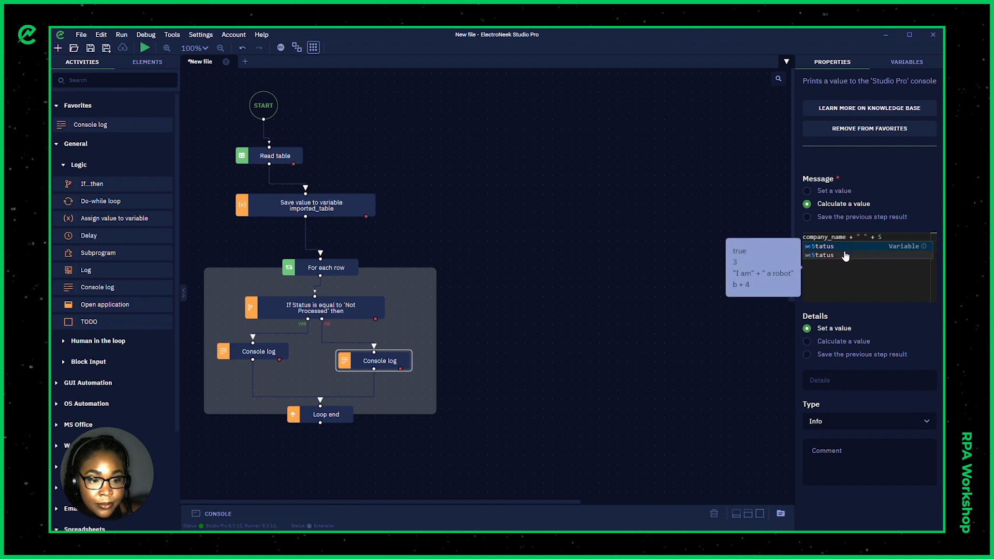
{"action": "left_click", "coordinate": [821, 246]}
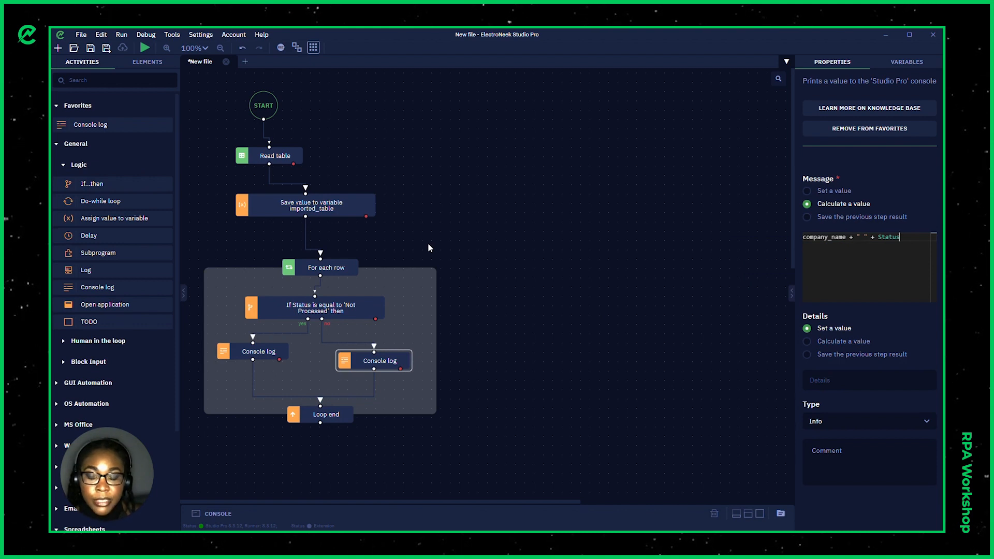
{"action": "mouse_move", "coordinate": [185, 90]}
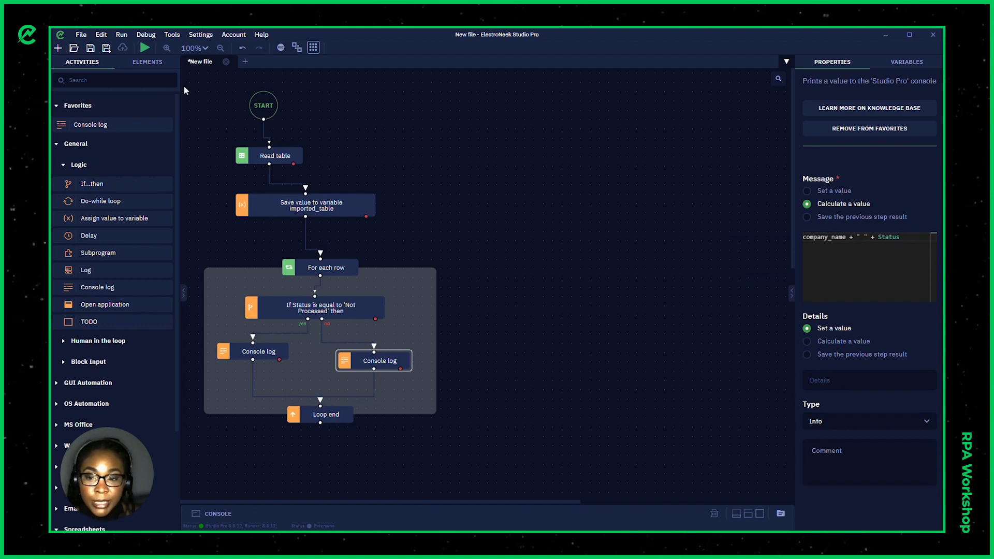
Run the workflow and scroll the console showing each company's tier or status message.
{"action": "left_click", "coordinate": [145, 47]}
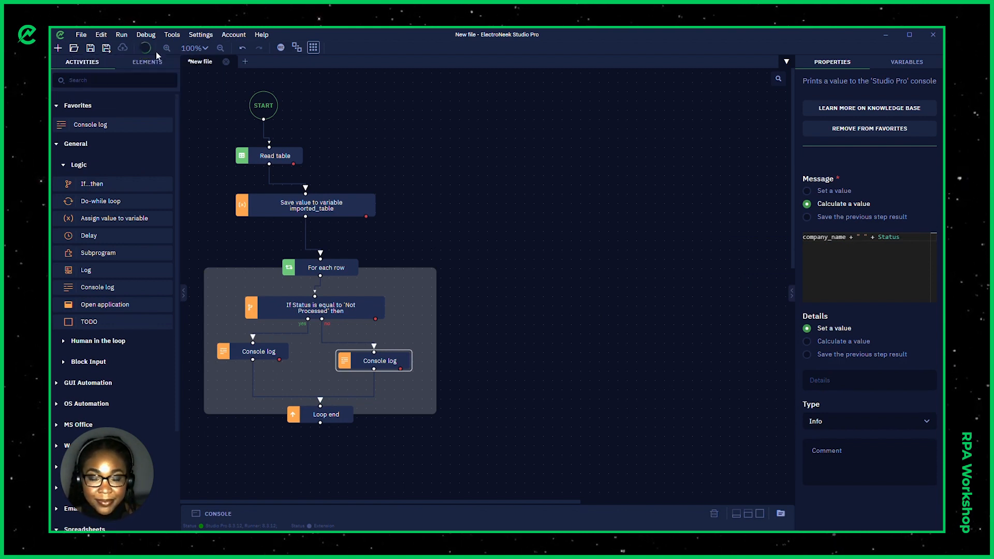
{"action": "left_click", "coordinate": [121, 35]}
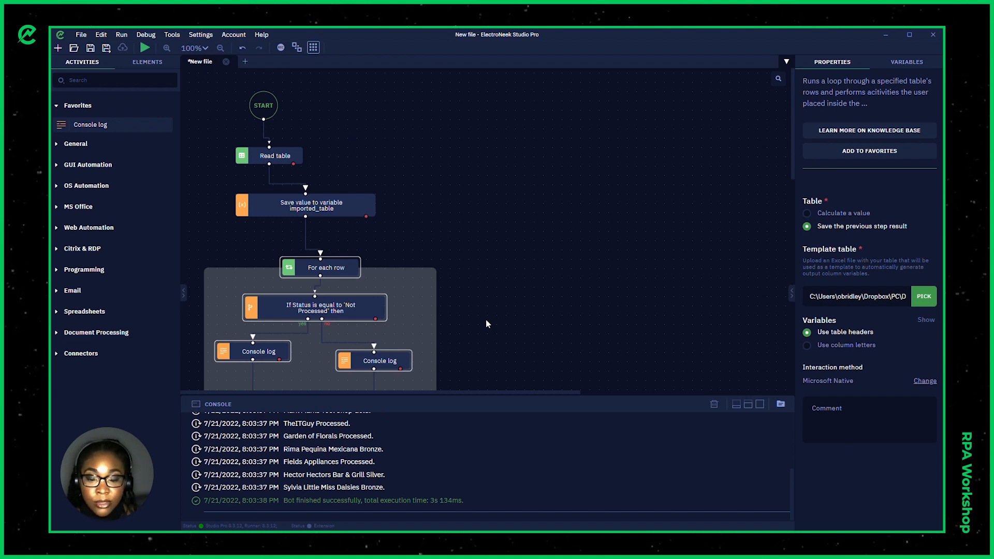
{"action": "mouse_move", "coordinate": [496, 316]}
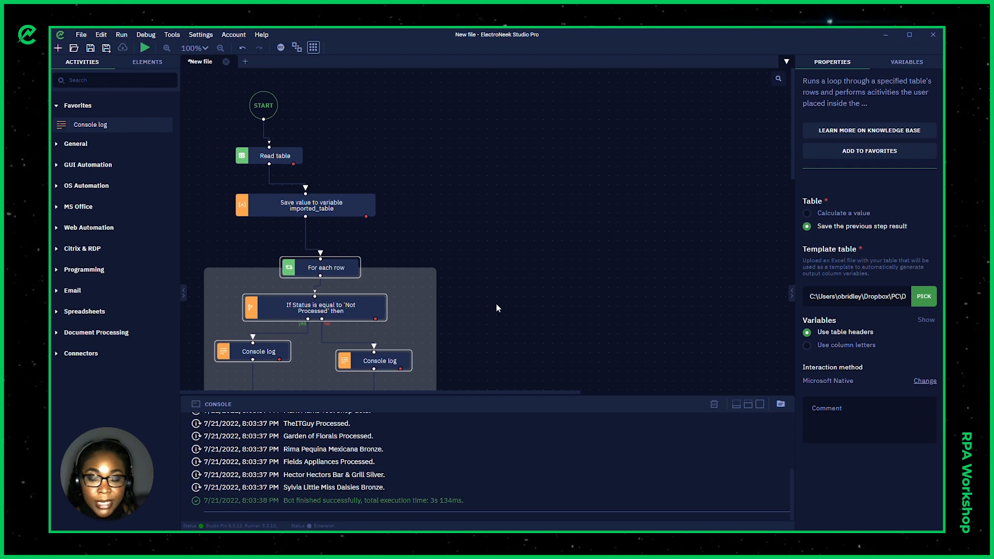
{"action": "scroll", "scroll_direction": "down", "scroll_amount": 3}
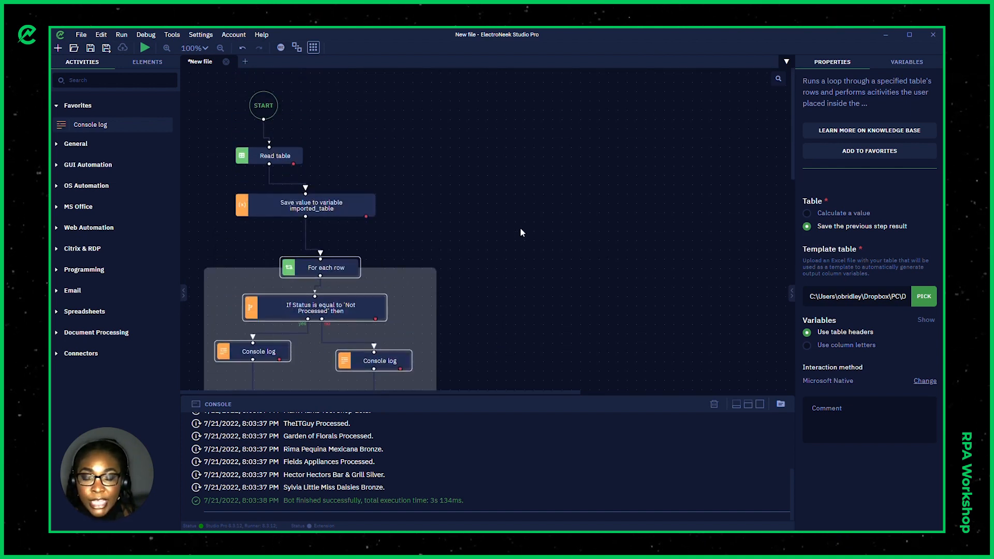
{"action": "mouse_move", "coordinate": [495, 270]}
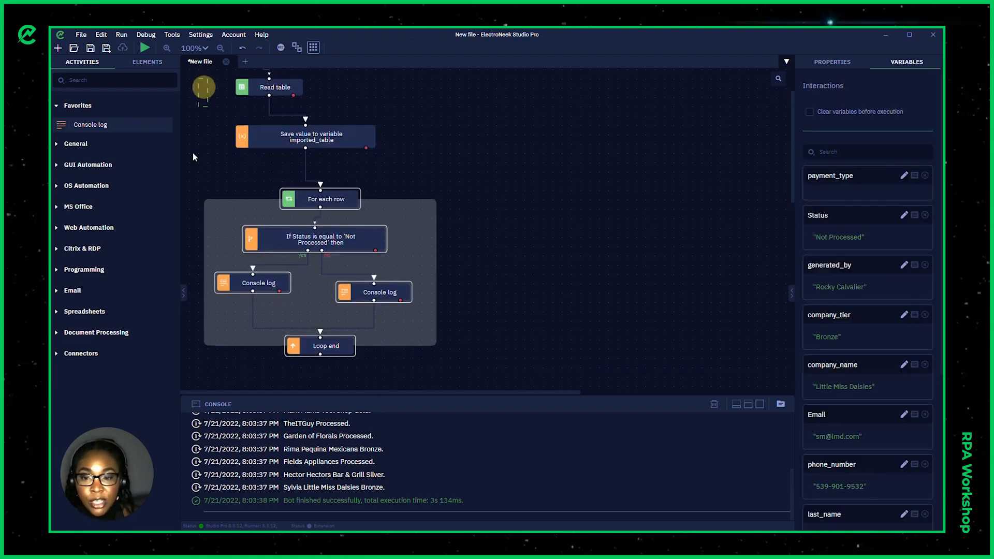
Start a new empty workflow file.
{"action": "left_click", "coordinate": [275, 87]}
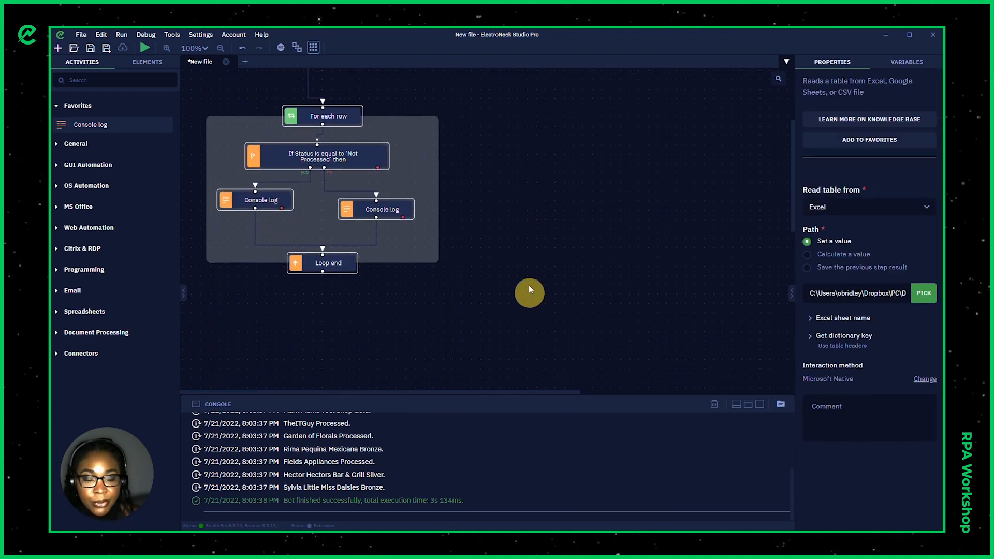
{"action": "left_click", "coordinate": [906, 61]}
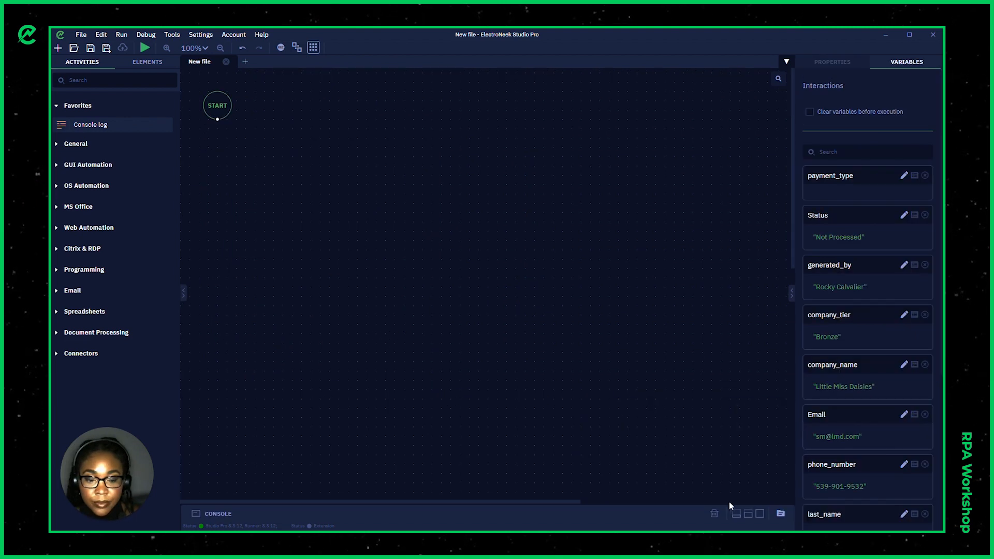
{"action": "mouse_move", "coordinate": [275, 182]}
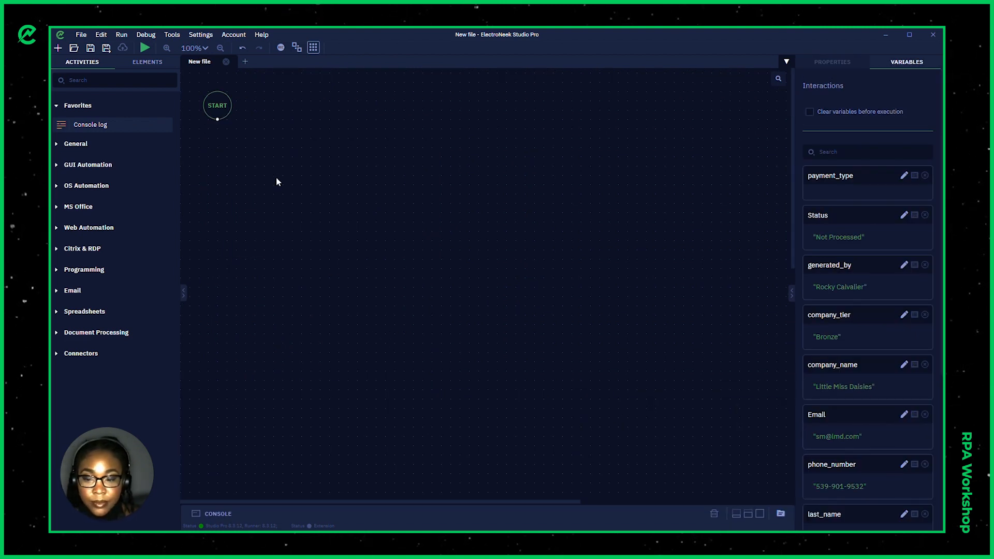
{"action": "mouse_move", "coordinate": [230, 176]}
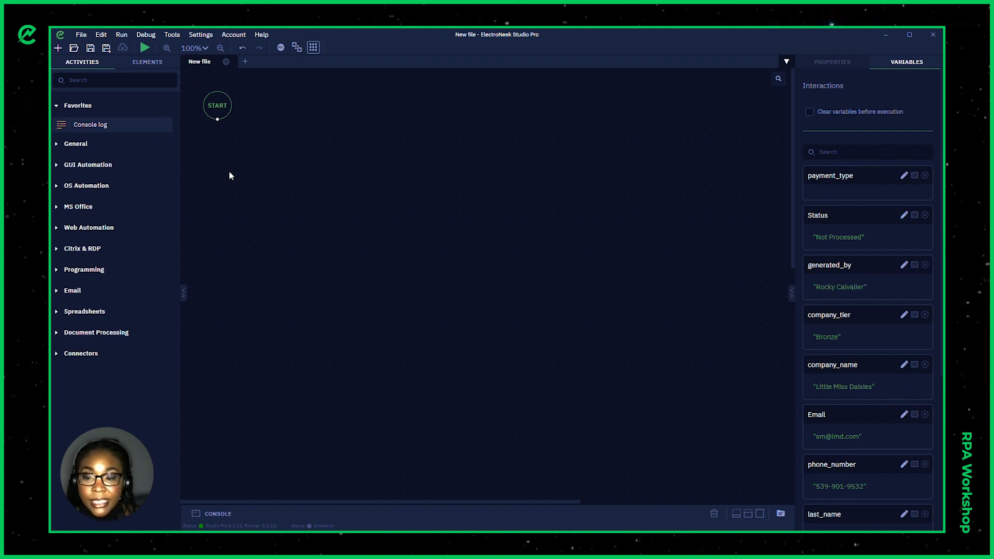
Add an Append column step from MS Office > MS Excel activities below START.
{"action": "left_click", "coordinate": [77, 206]}
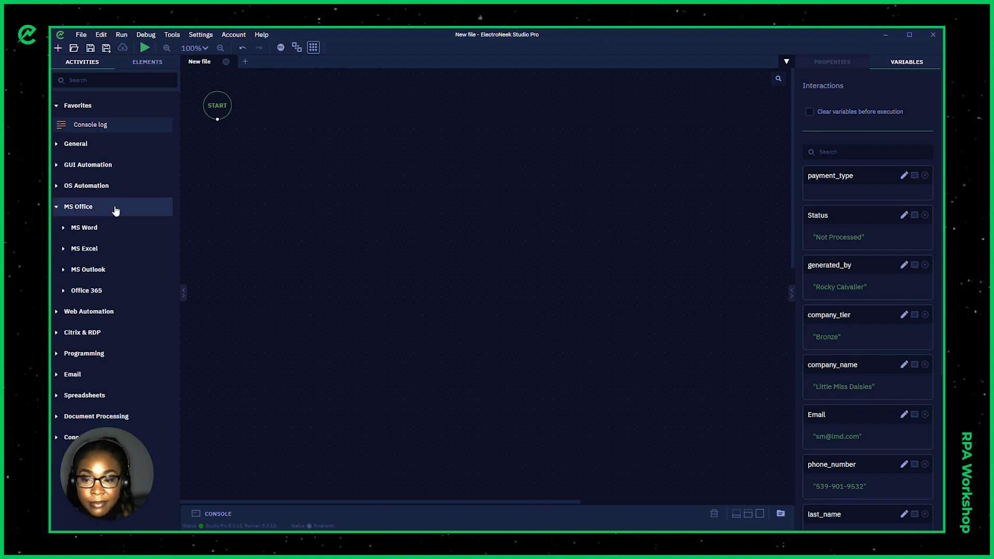
{"action": "left_click", "coordinate": [84, 248]}
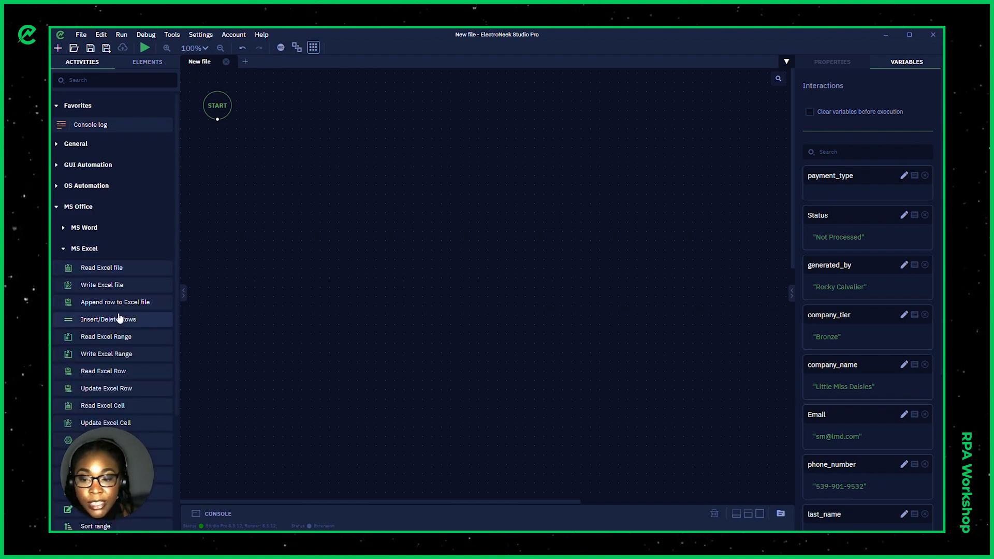
{"action": "scroll", "scroll_direction": "down", "scroll_amount": 3}
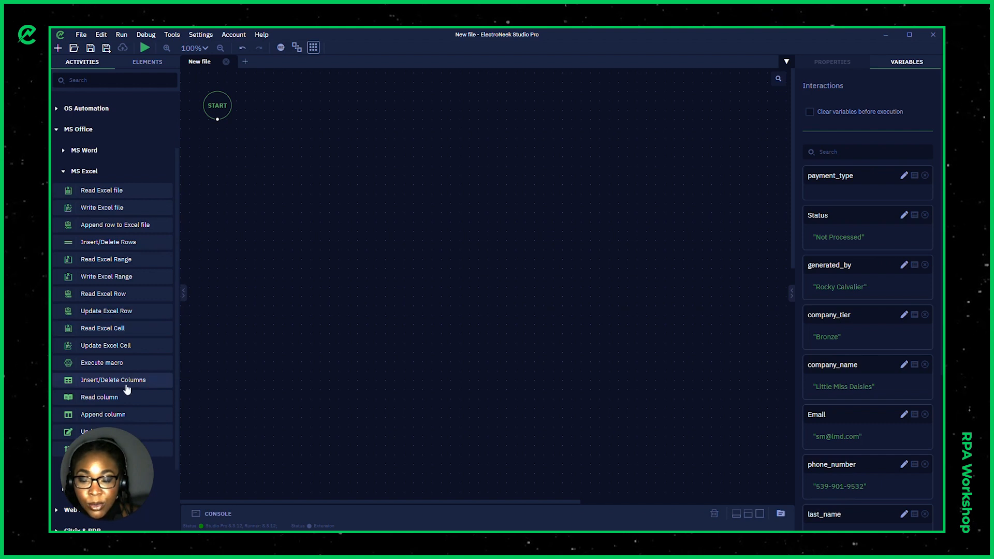
{"action": "left_click", "coordinate": [102, 414]}
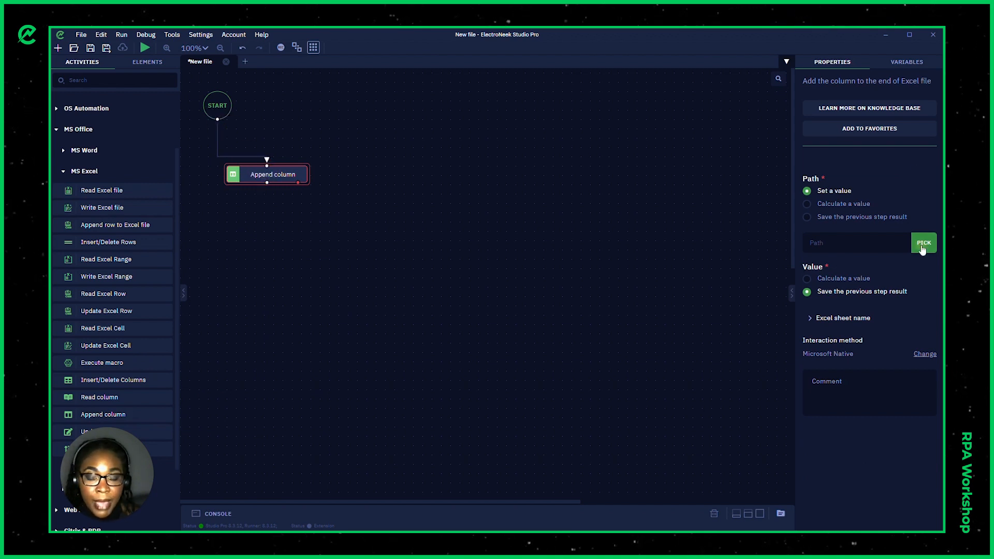
Target the Contacts Sheet workbook and set a calculated value of ["Company Region"].
{"action": "left_click", "coordinate": [922, 242]}
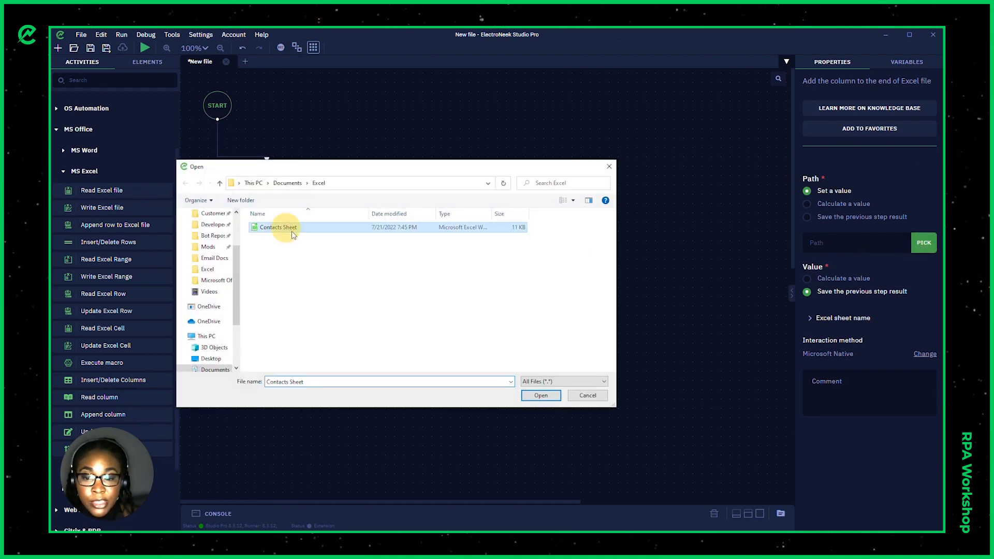
{"action": "left_click", "coordinate": [539, 394]}
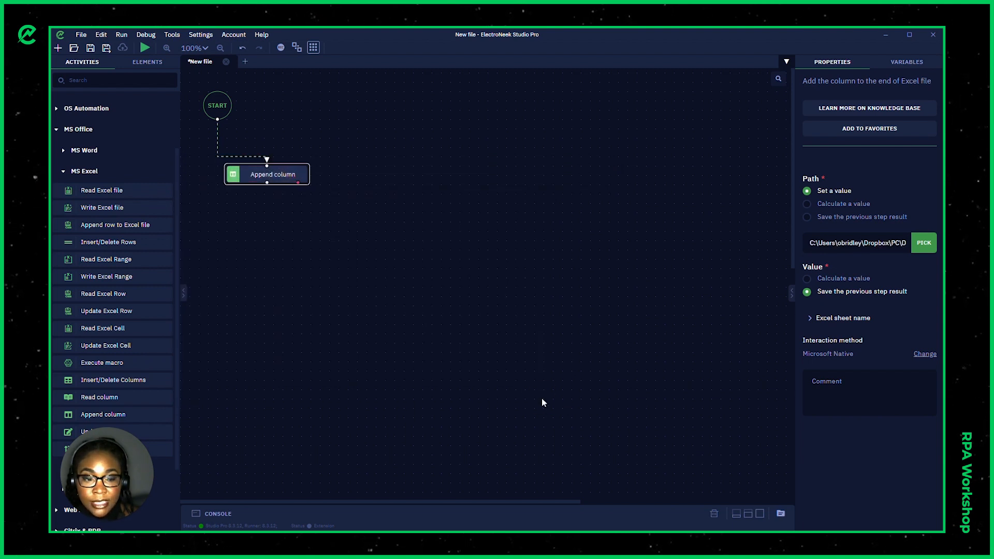
{"action": "mouse_move", "coordinate": [706, 290]}
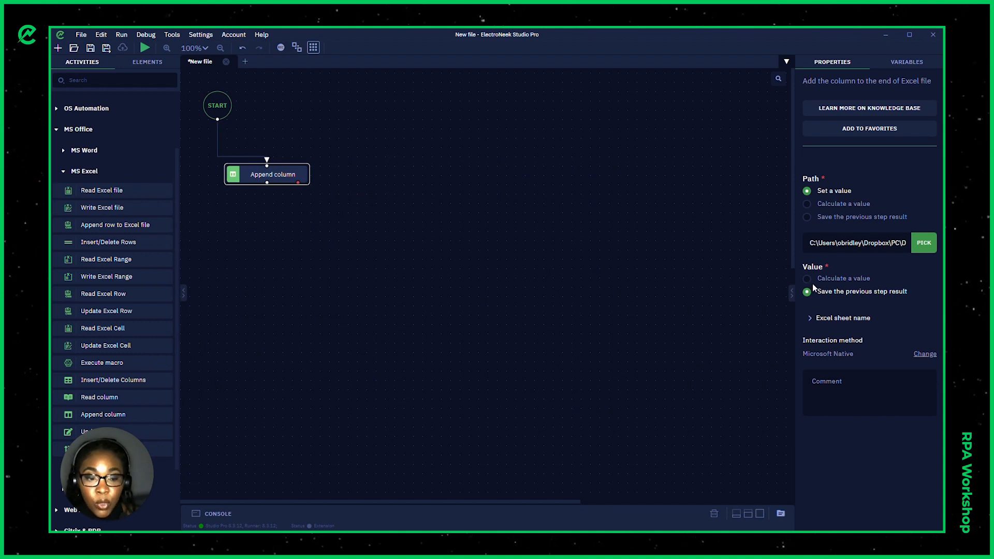
{"action": "left_click", "coordinate": [807, 277]}
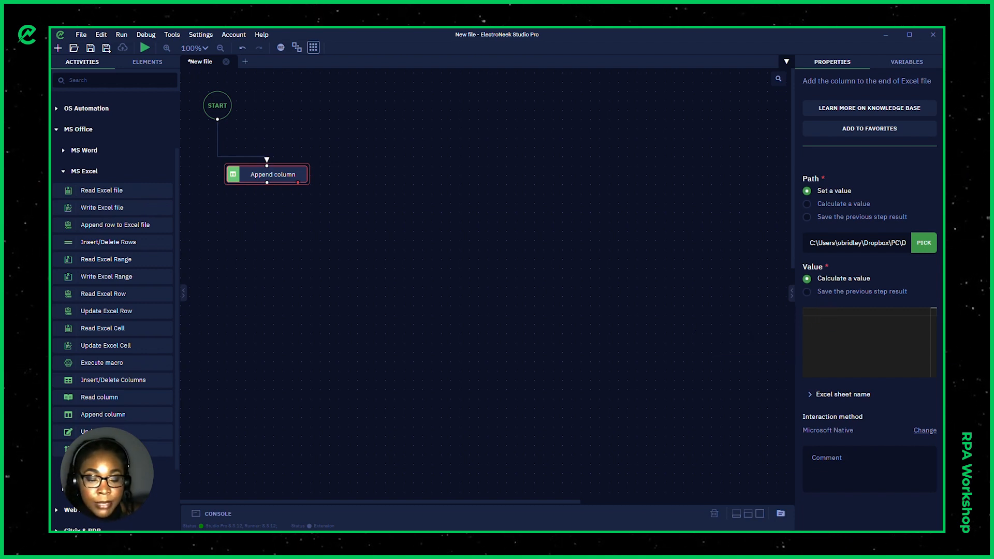
{"action": "left_click", "coordinate": [869, 343]}
{"action": "type", "text": "[\"Company Region\"]"}
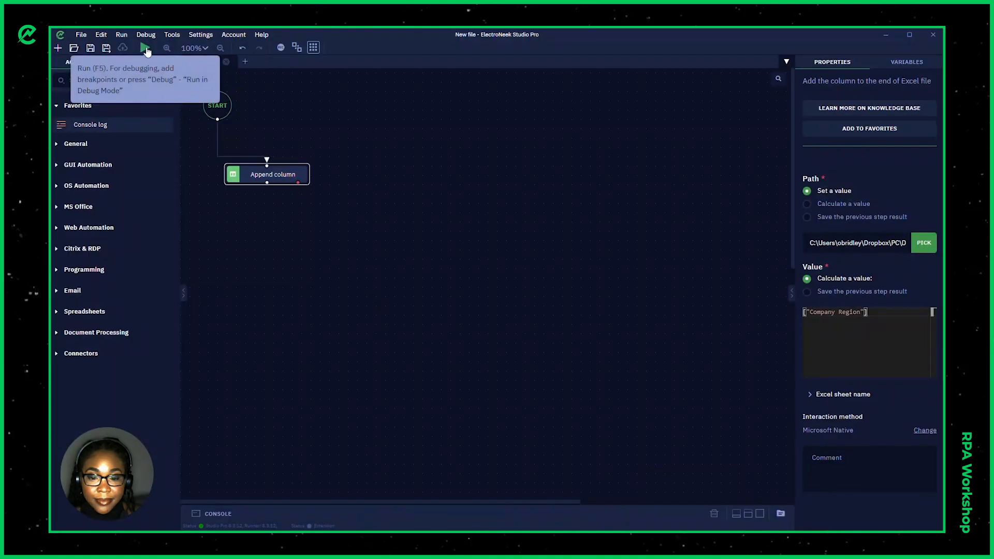
Run the append-column workflow until the console reports success.
{"action": "left_click", "coordinate": [145, 48]}
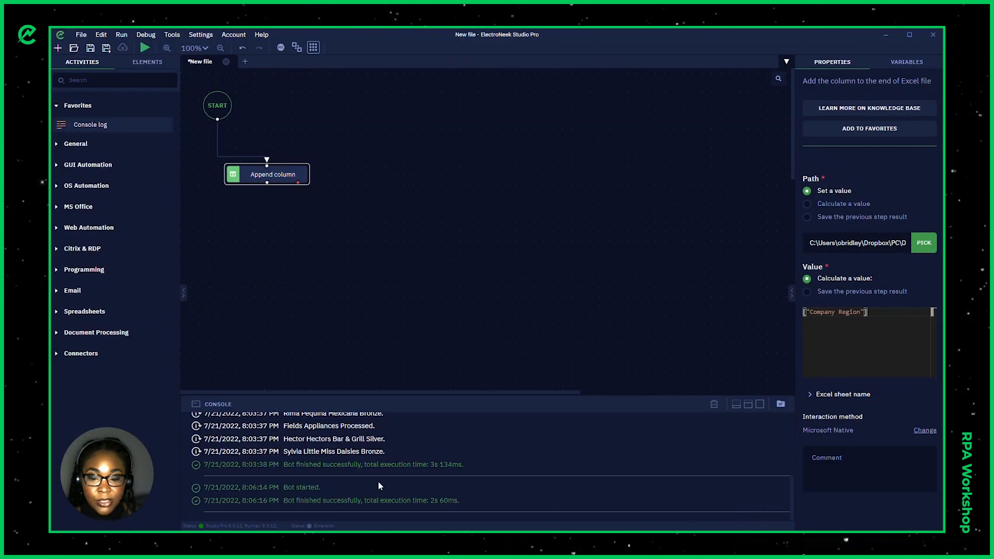
{"action": "mouse_move", "coordinate": [525, 303]}
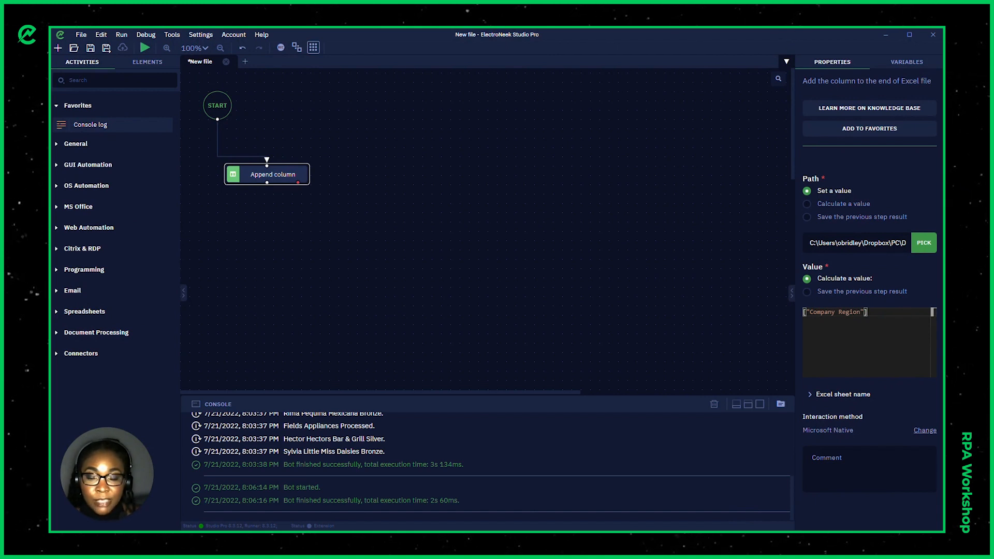
{"action": "mouse_move", "coordinate": [828, 98]}
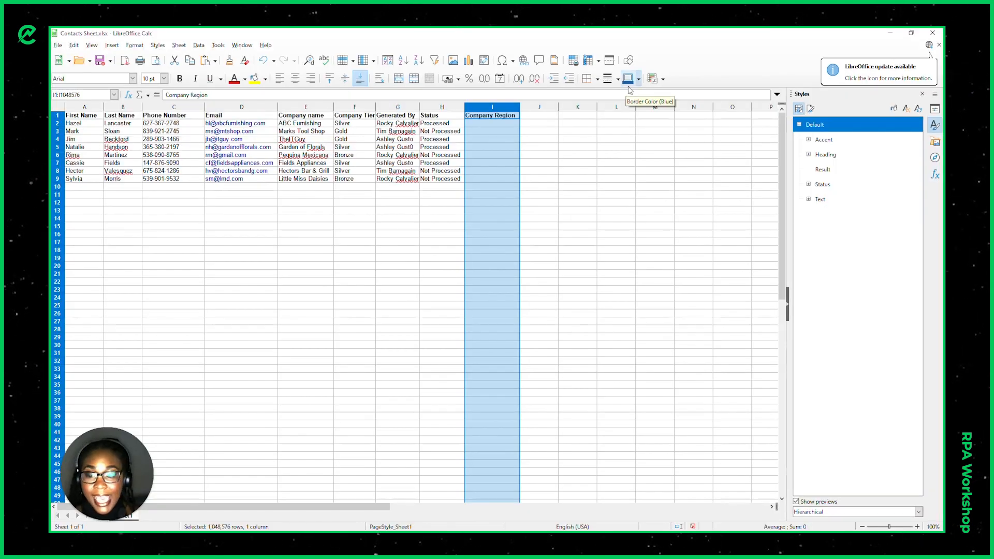
{"action": "mouse_move", "coordinate": [585, 107]}
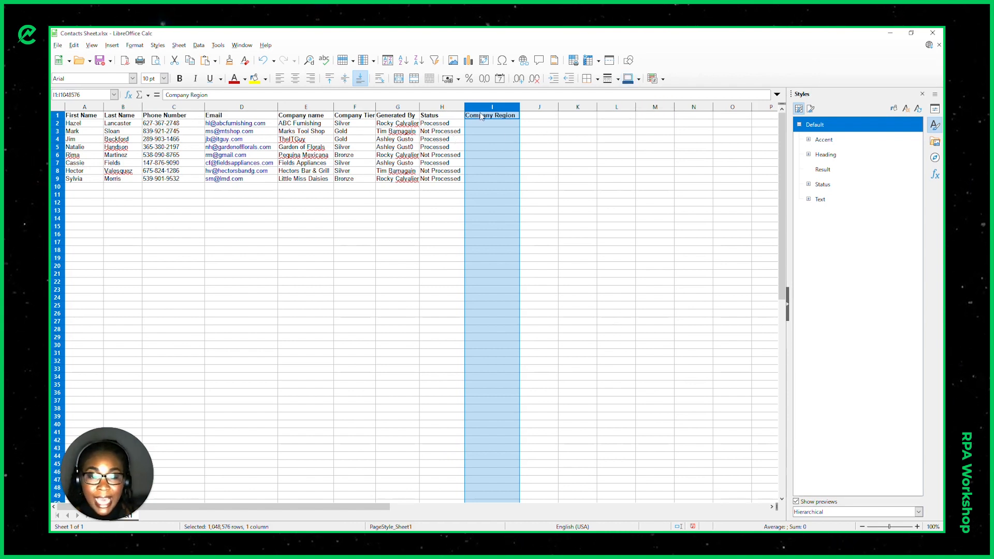
{"action": "mouse_move", "coordinate": [576, 435]}
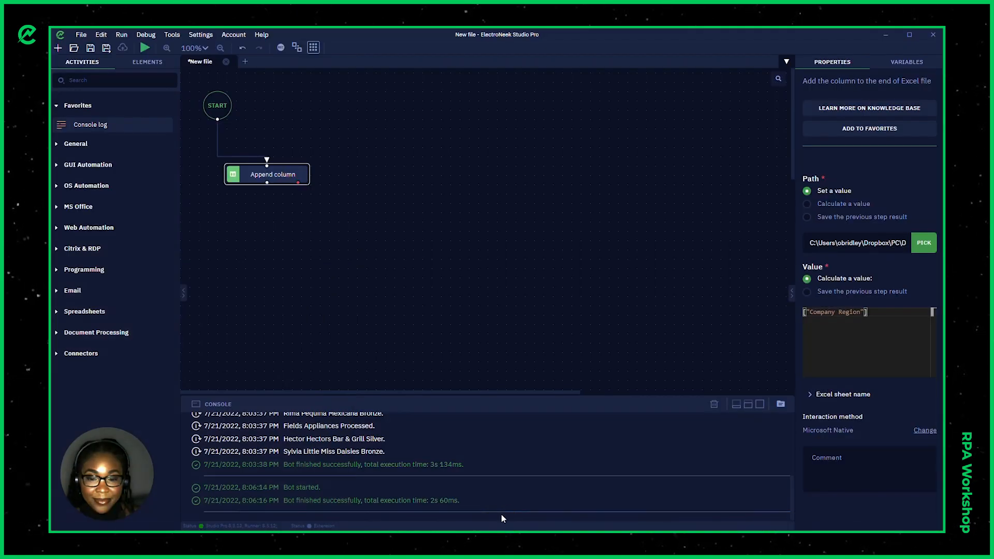
{"action": "mouse_move", "coordinate": [744, 335]}
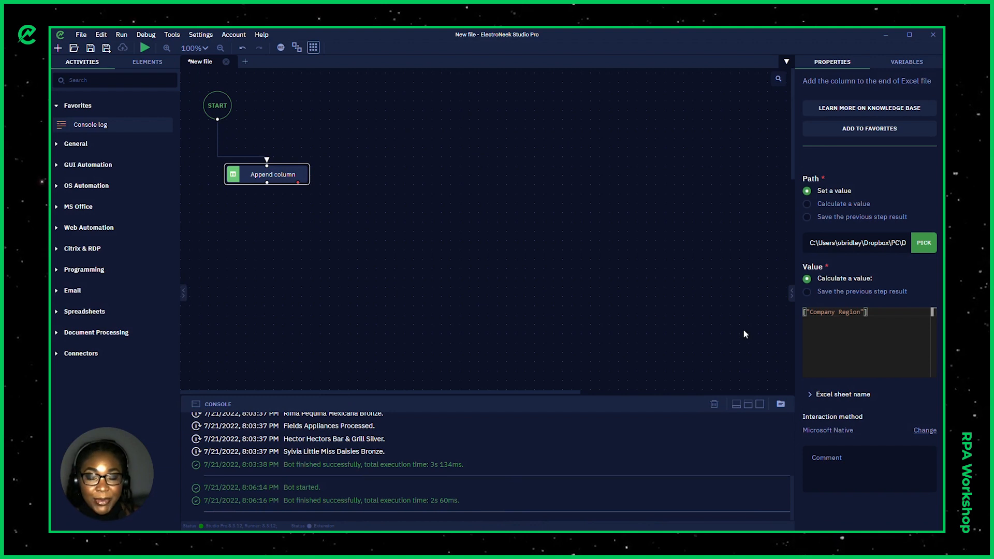